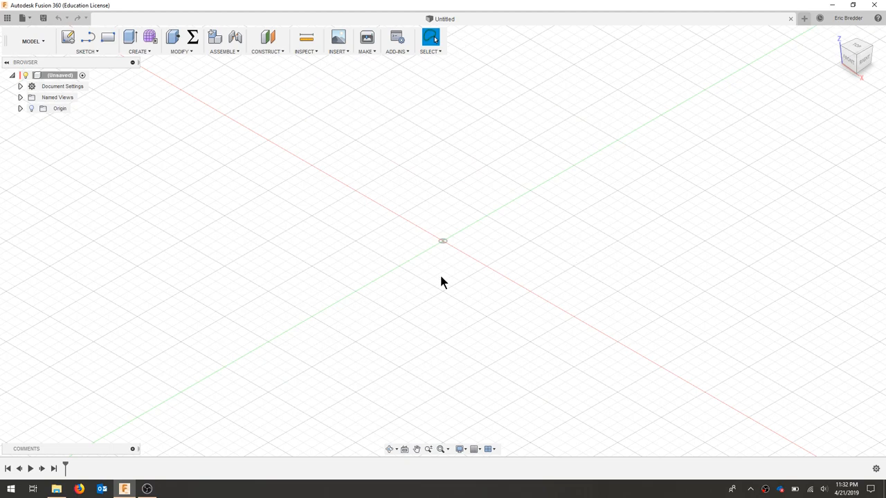
mouse_move(522, 231)
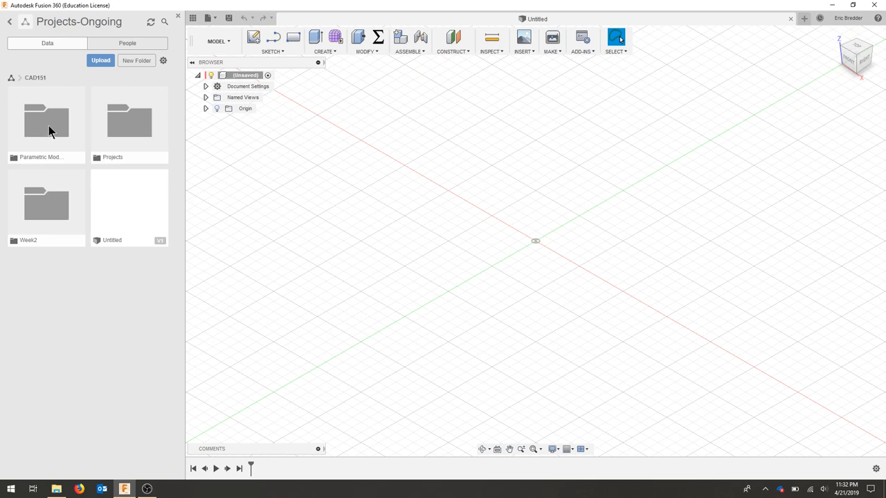
Open the Parametric Modeling folder and scroll down to the ch7exampleVideo design
double_click(46, 121)
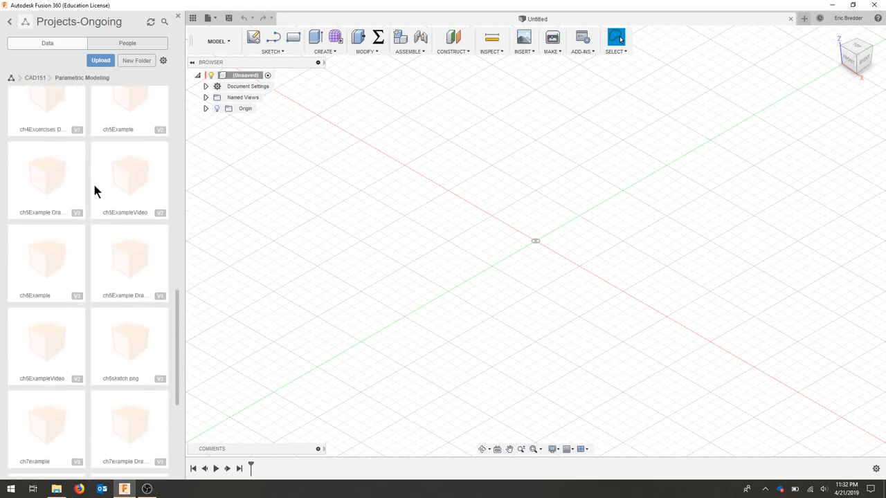
scroll("down", 3)
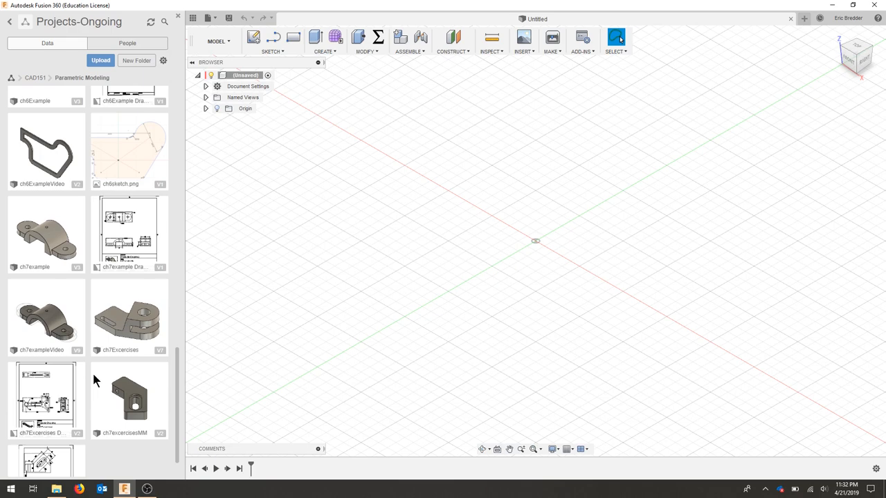
mouse_move(62, 328)
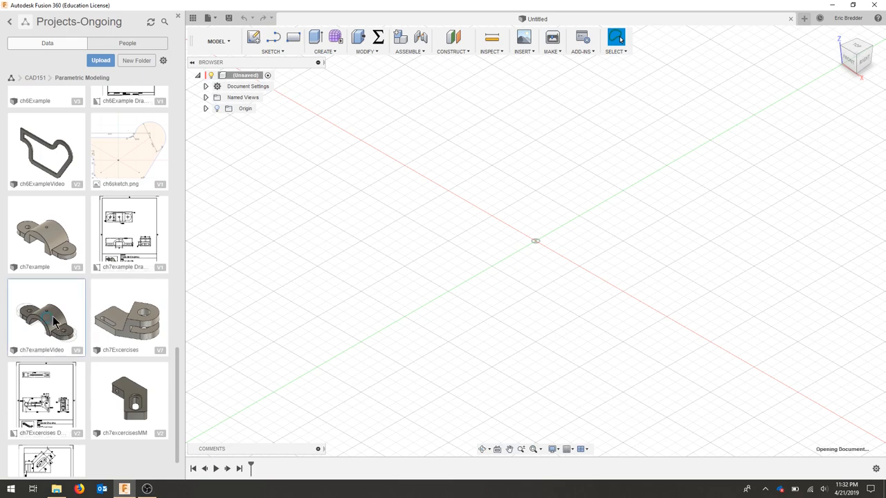
Open ch7exampleVideo and start a drawing of bracket:1 on an A (8.5in x 11in) sheet
double_click(46, 315)
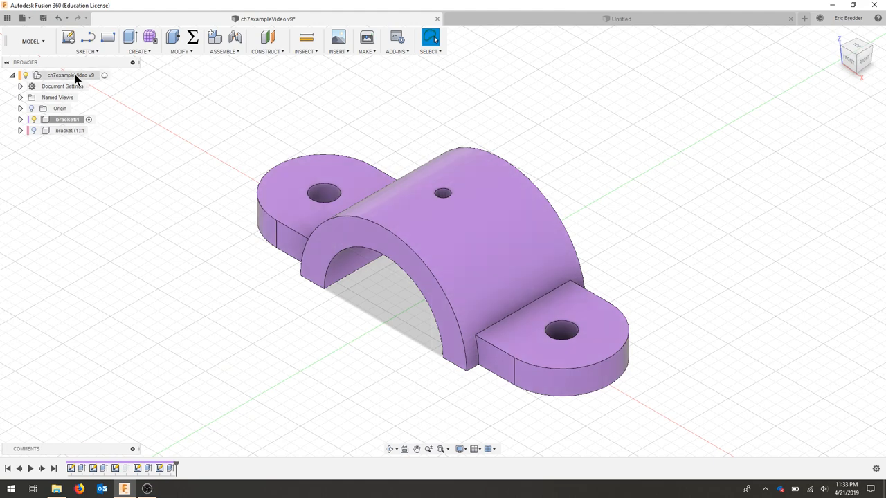
right_click(68, 119)
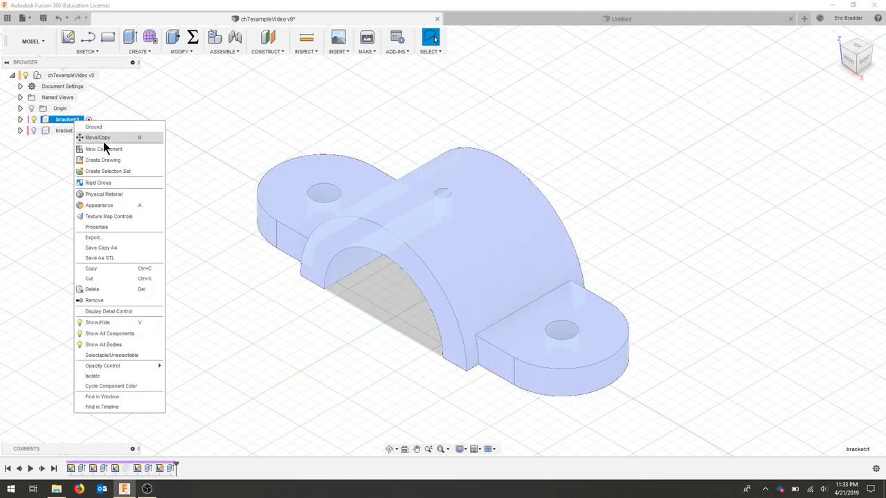
left_click(103, 160)
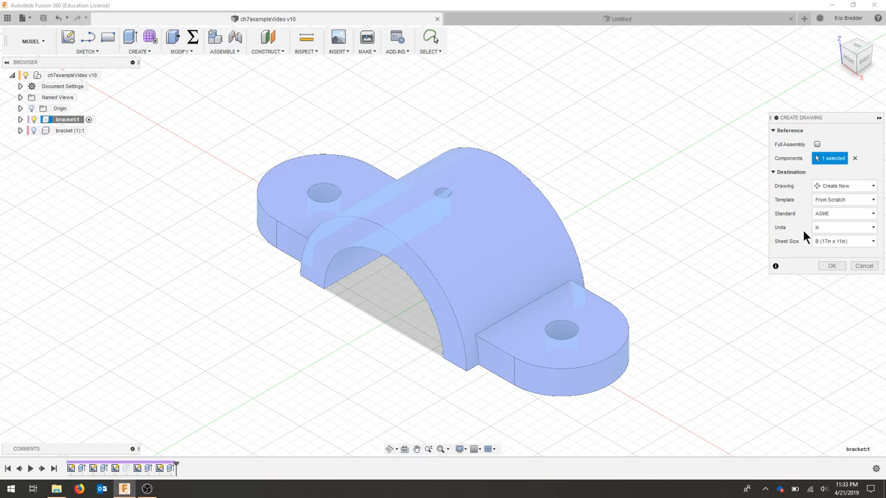
left_click(872, 241)
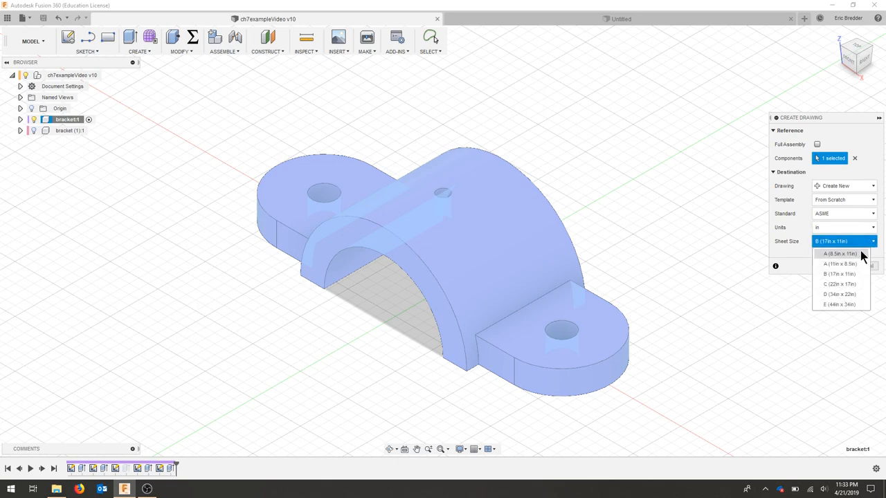
left_click(838, 253)
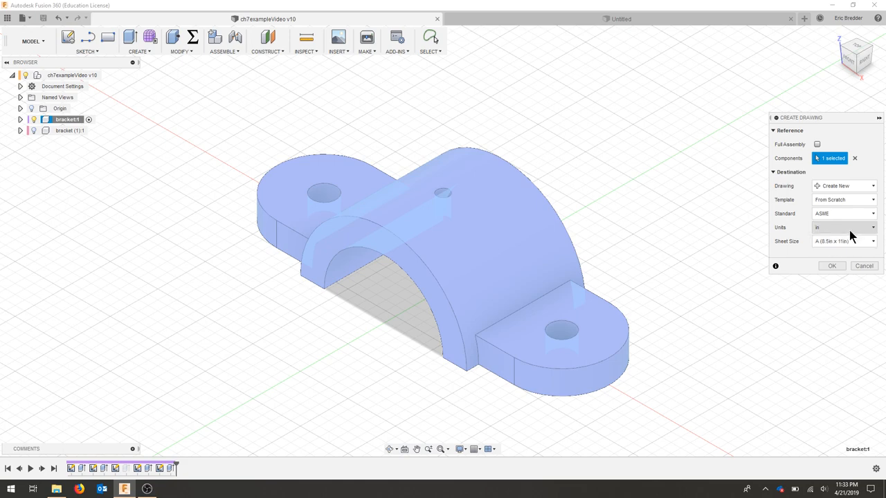
Create the drawing and place a Front base view at 1:2 scale near the sheet centre
left_click(831, 266)
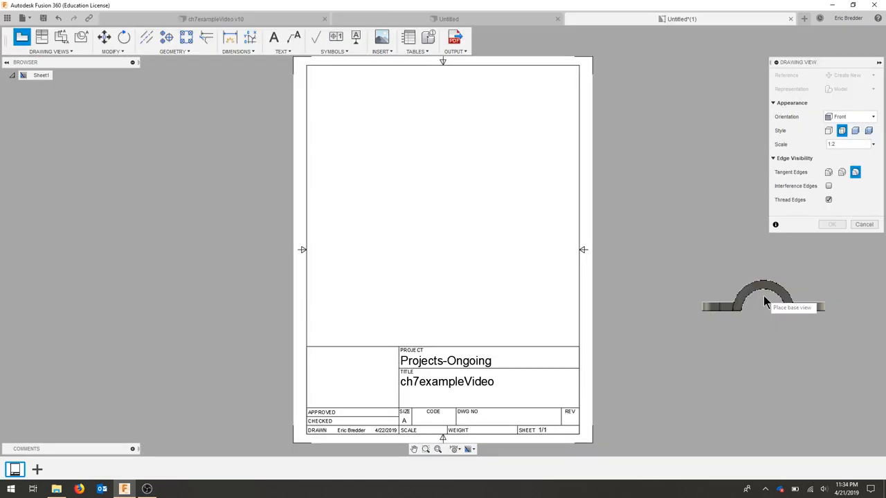
mouse_move(636, 229)
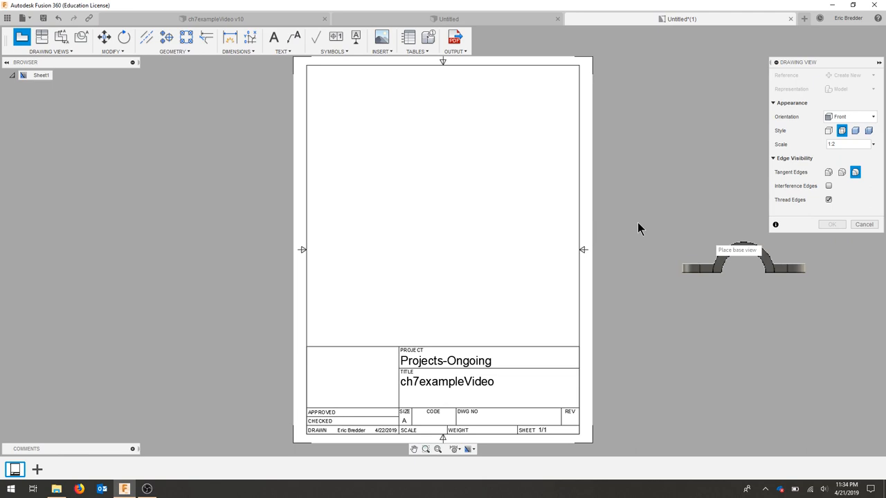
mouse_move(420, 260)
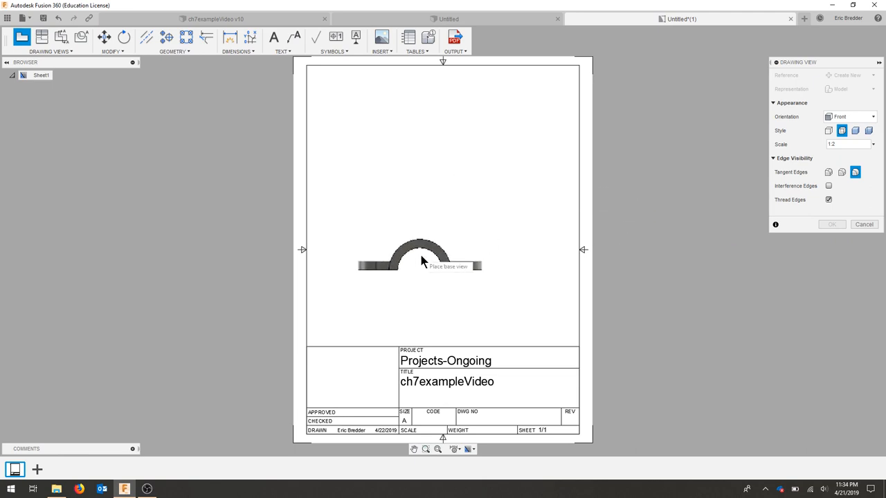
mouse_move(449, 289)
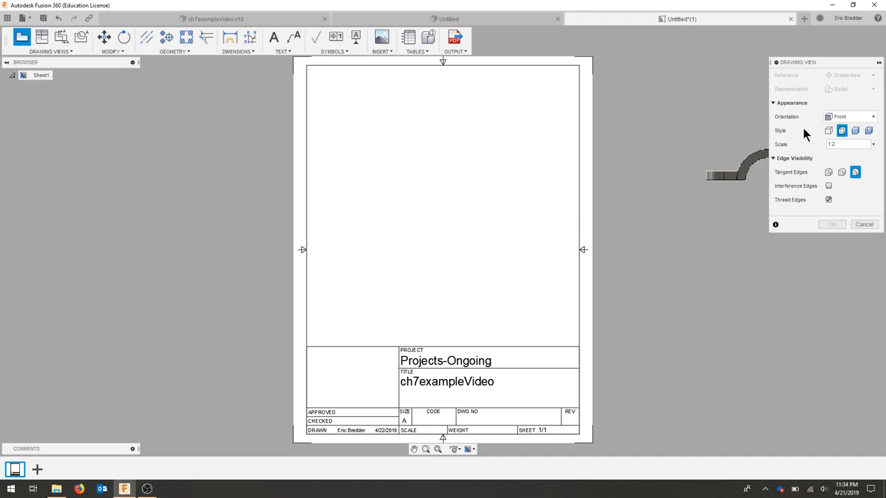
left_click(873, 116)
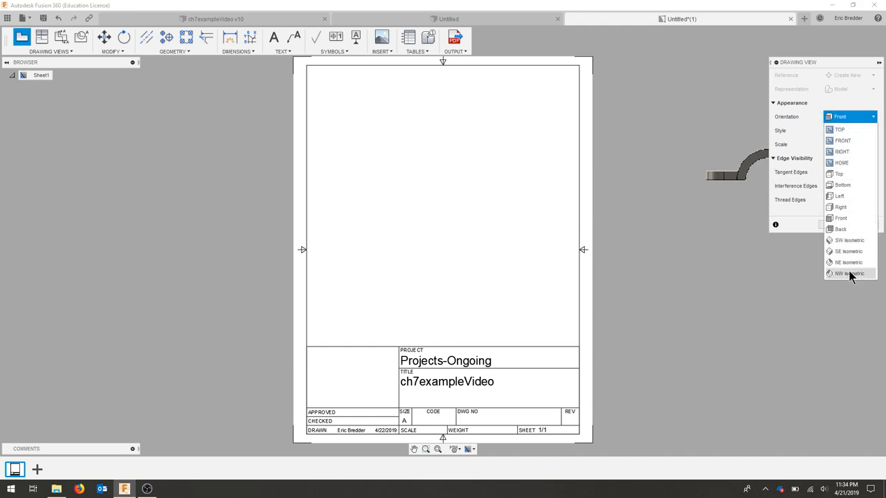
mouse_move(846, 278)
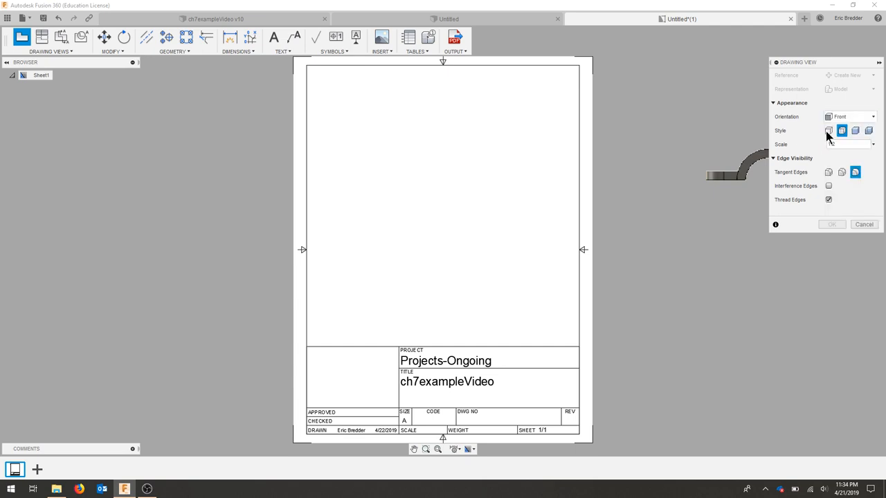
mouse_move(828, 130)
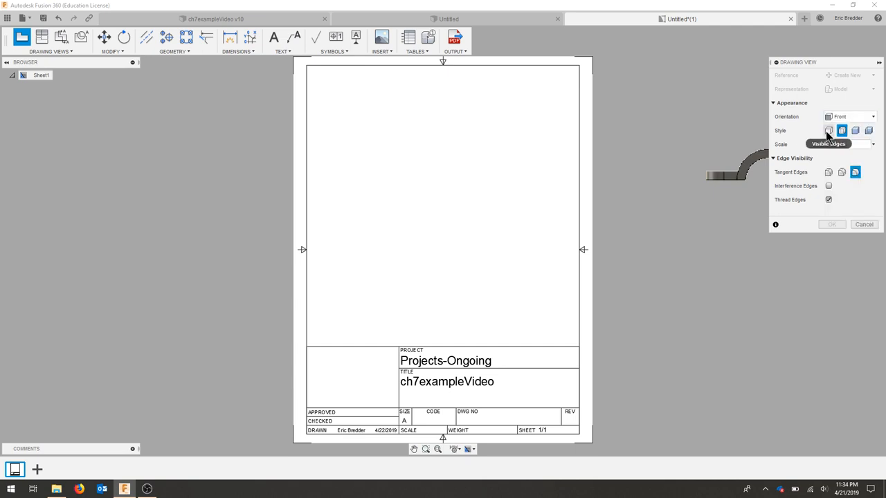
mouse_move(841, 131)
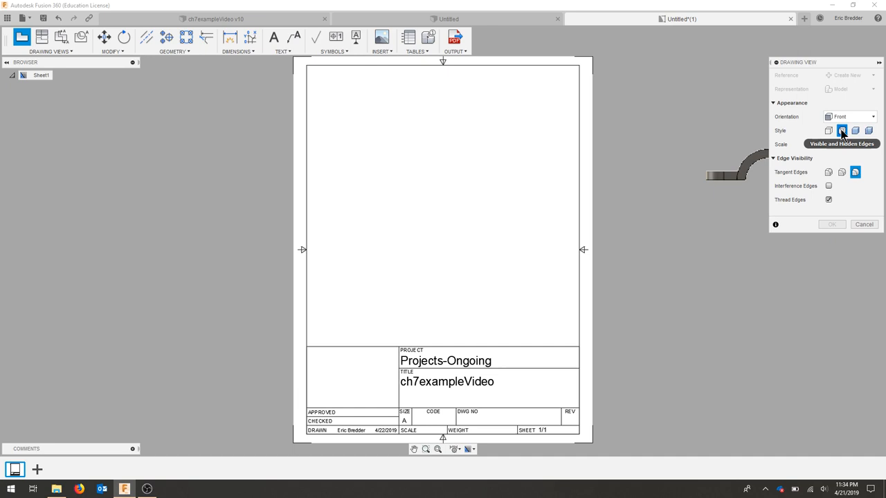
mouse_move(879, 154)
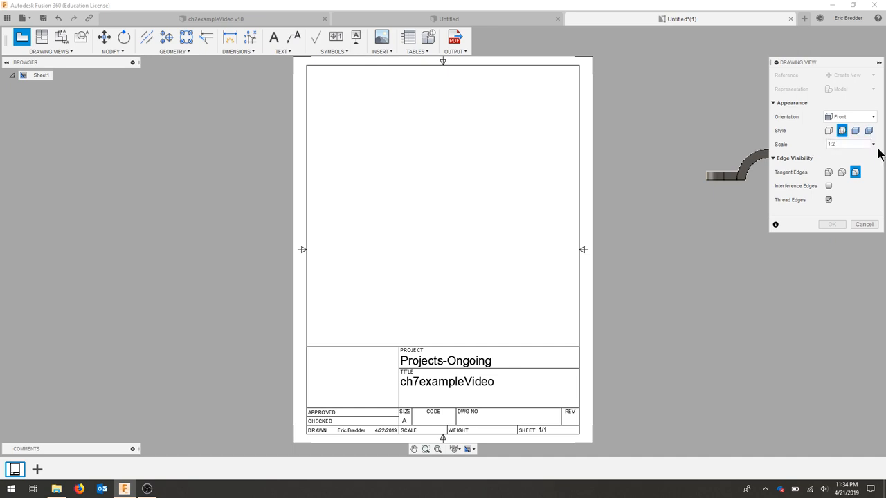
left_click(873, 144)
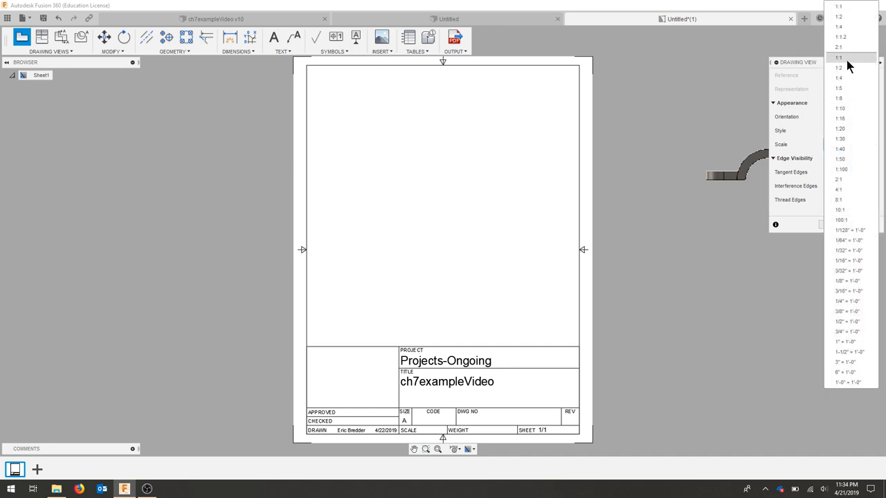
left_click(838, 57)
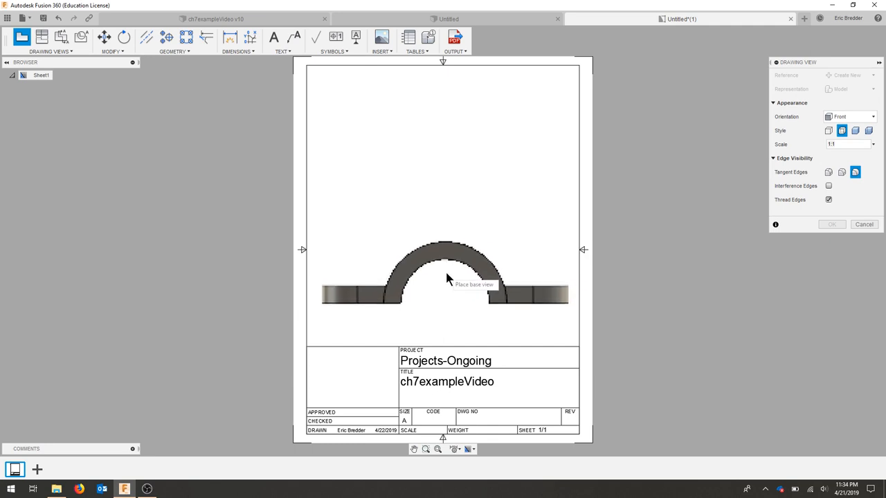
left_click(872, 144)
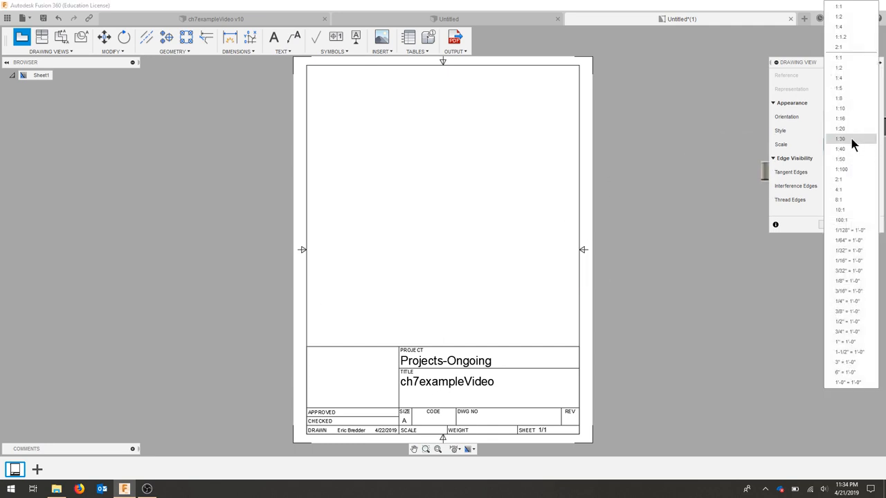
left_click(839, 68)
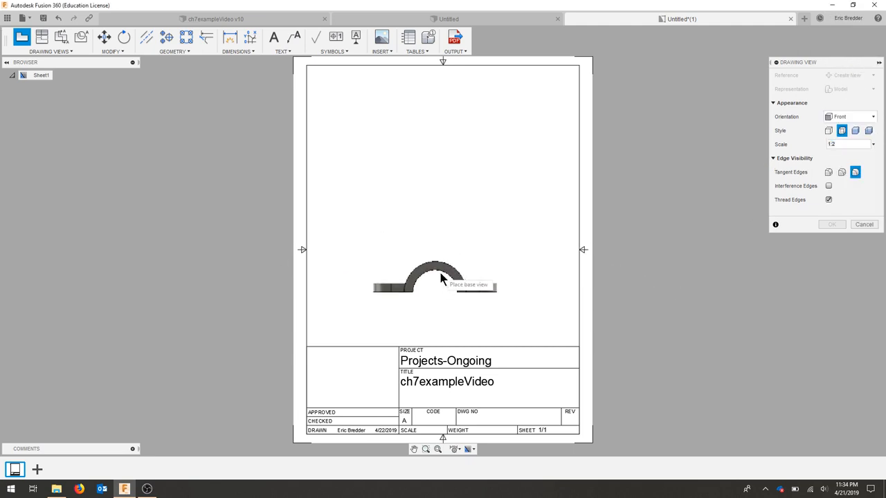
mouse_move(422, 283)
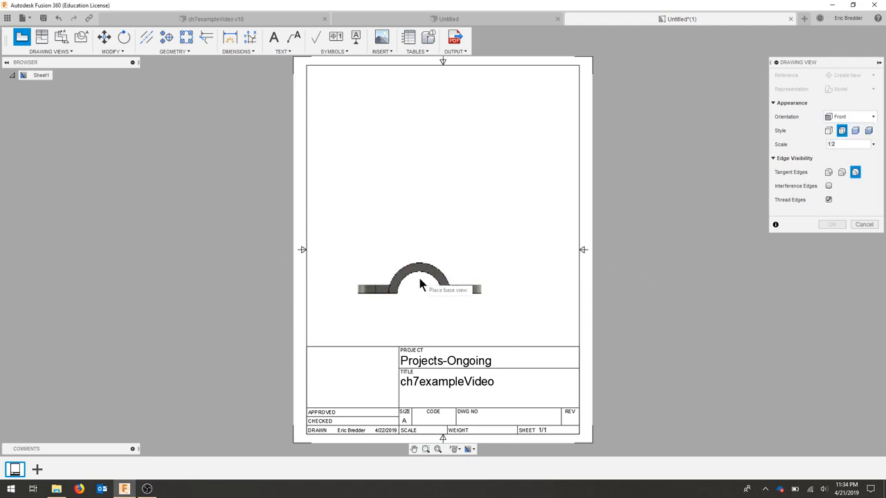
left_click(420, 280)
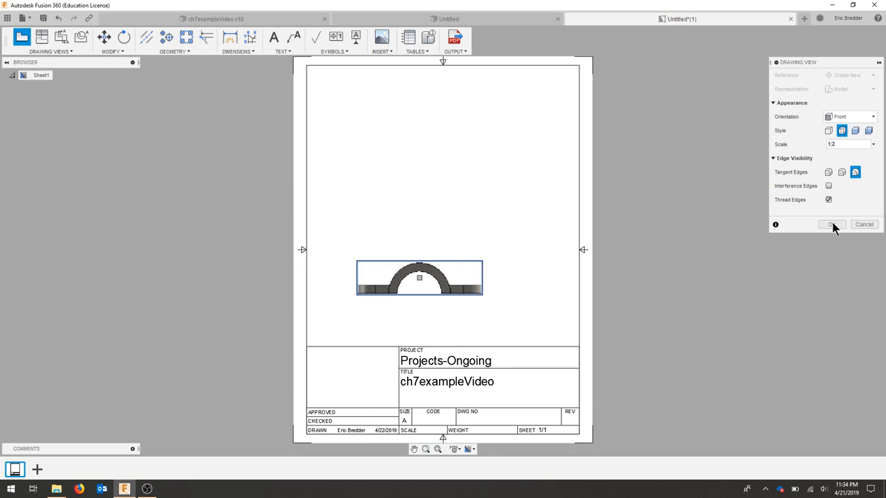
left_click(831, 224)
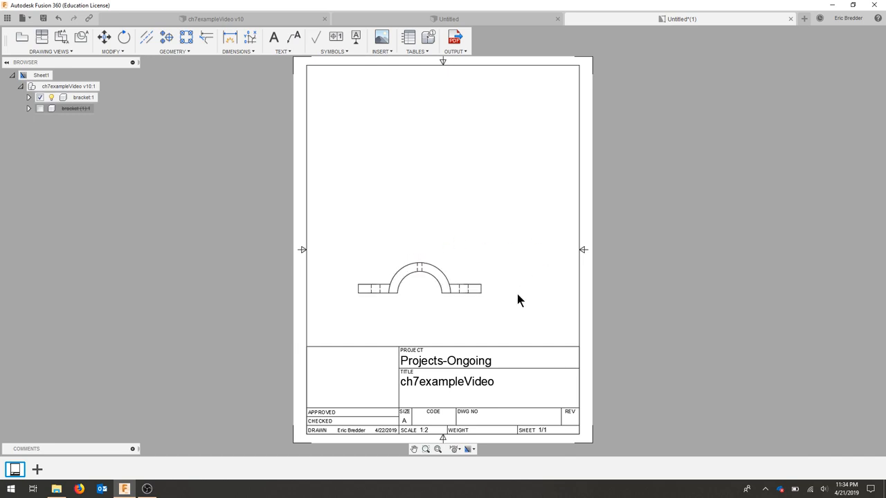
mouse_move(204, 161)
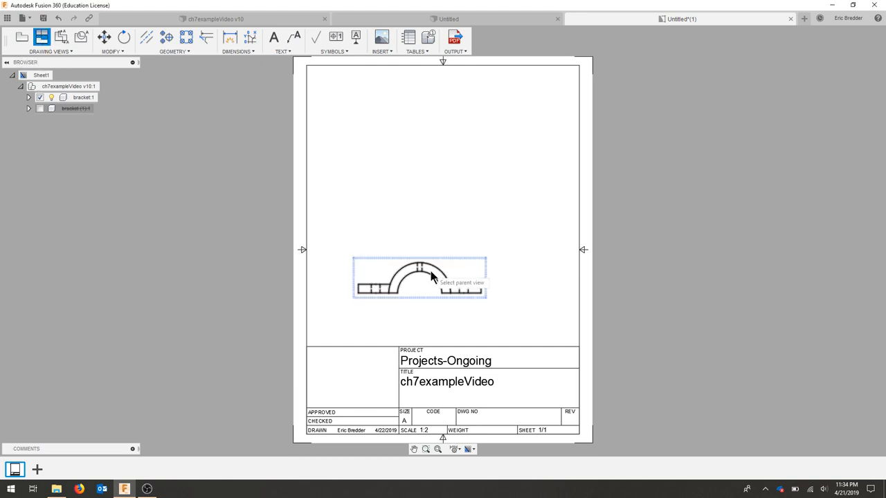
Project a top view from the front view, place it above, and clear the selection
left_click(418, 276)
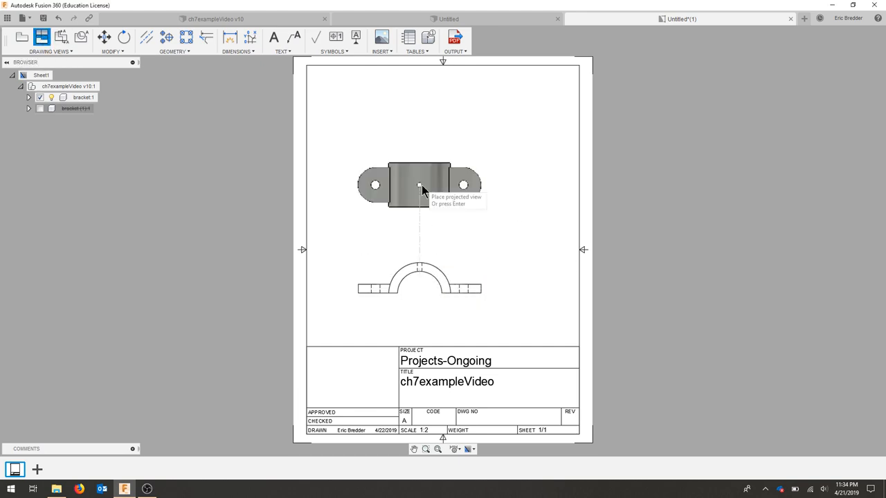
mouse_move(422, 175)
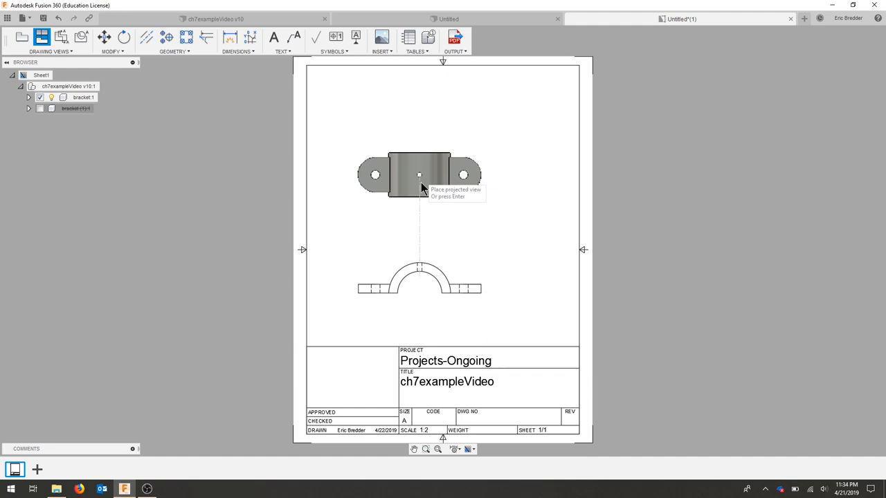
mouse_move(516, 294)
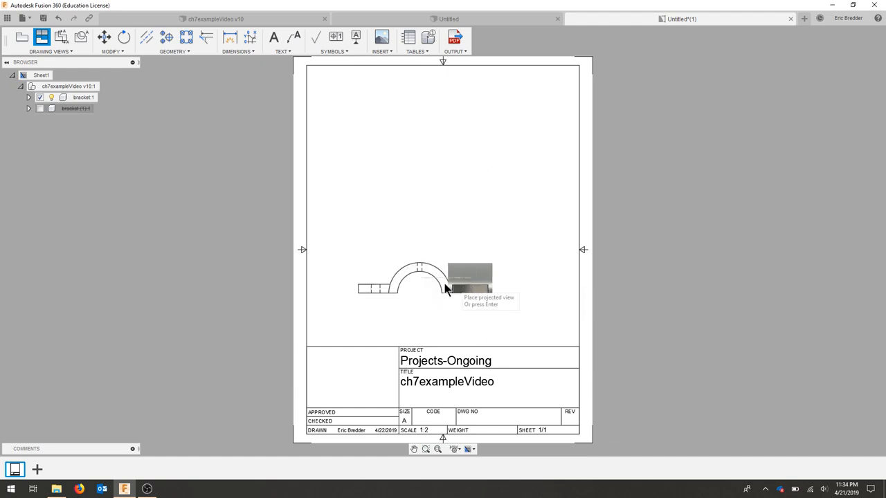
mouse_move(422, 200)
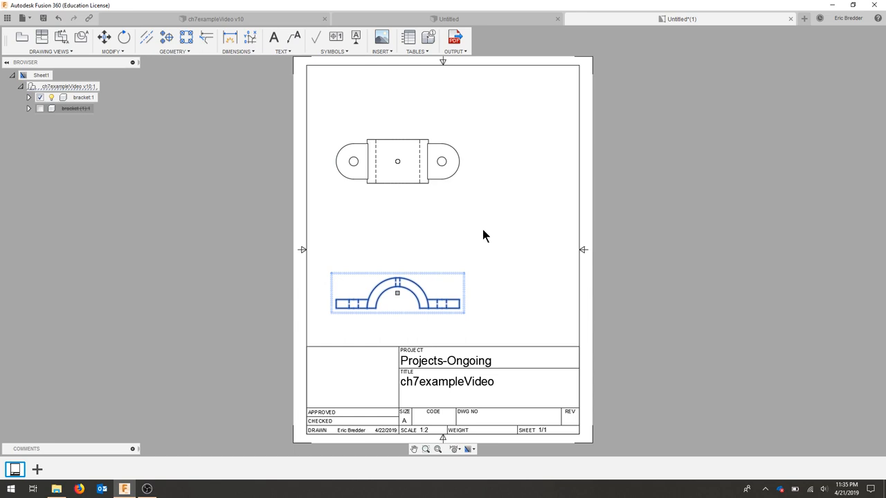
left_click(550, 135)
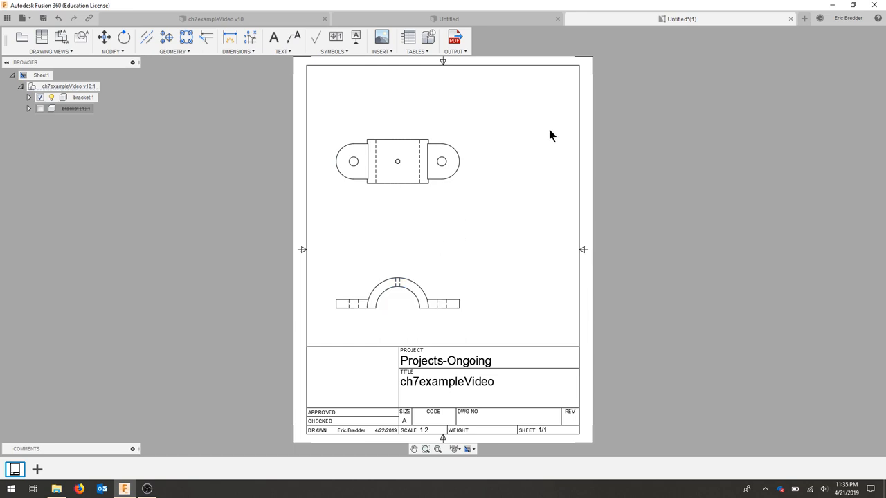
mouse_move(21, 37)
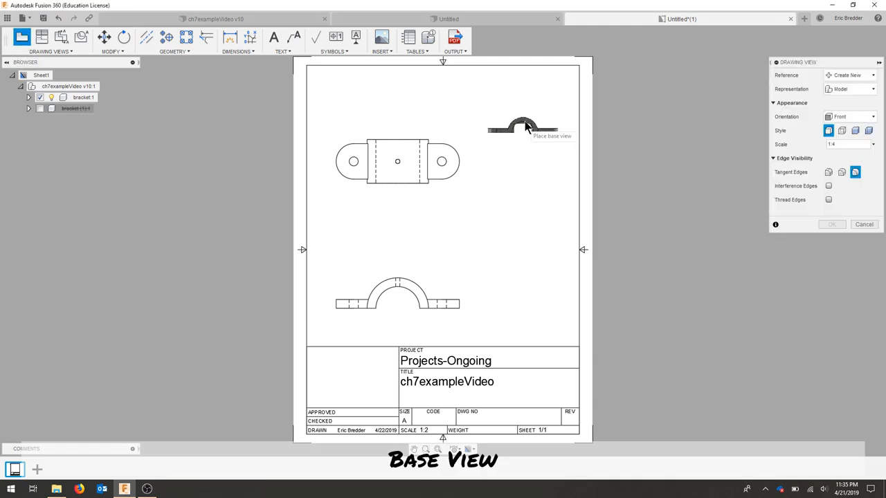
Place a shaded 1:3 NE isometric view at upper right, hiding the bracket (1):1 body
left_click(850, 143)
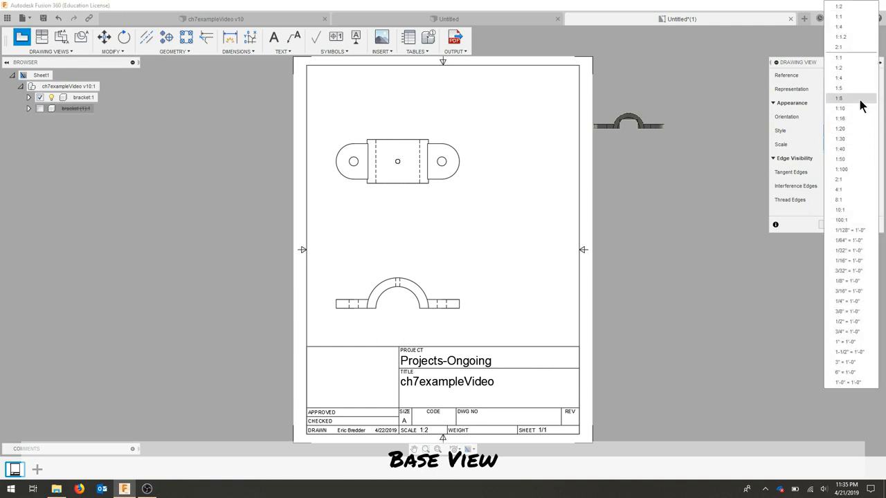
mouse_move(838, 77)
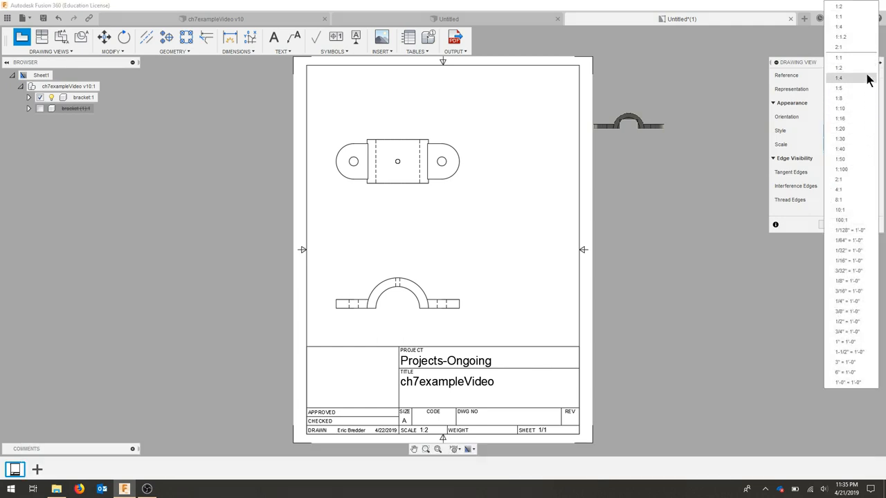
left_click(838, 77)
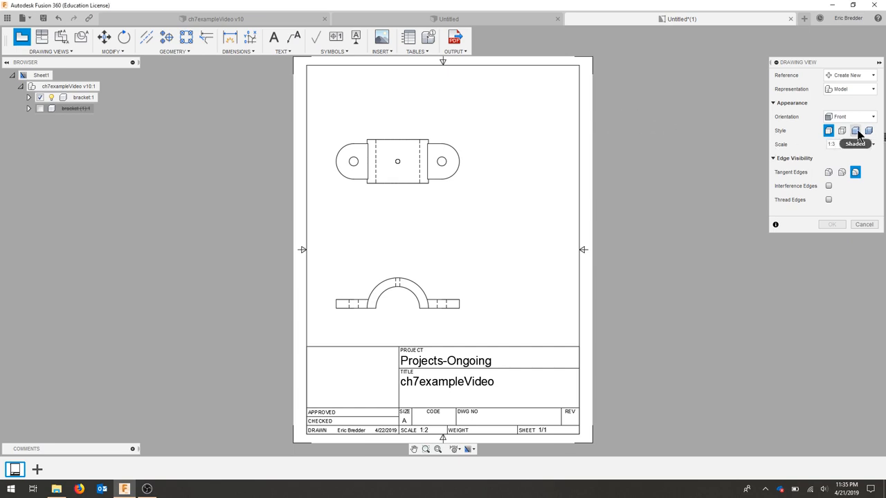
left_click(871, 116)
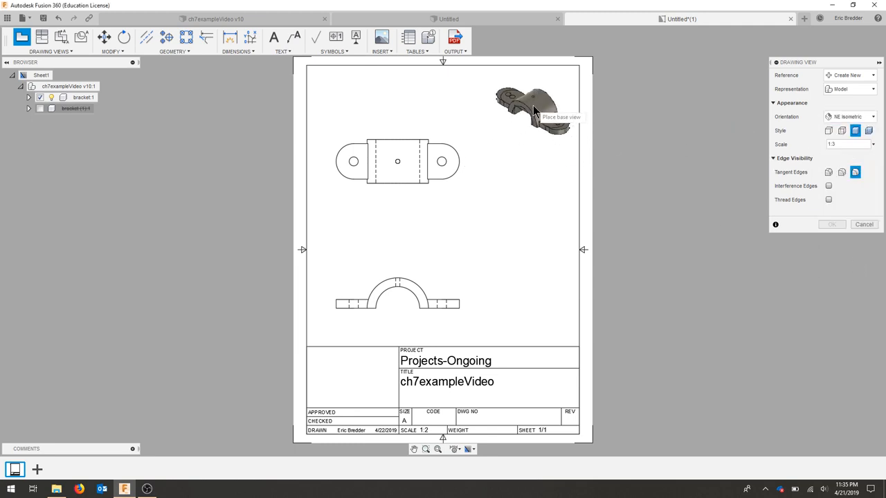
left_click(533, 104)
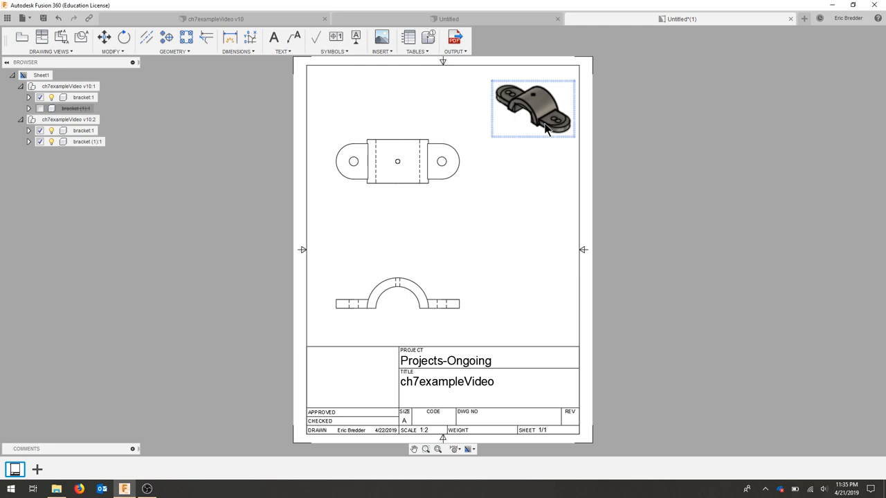
mouse_move(547, 126)
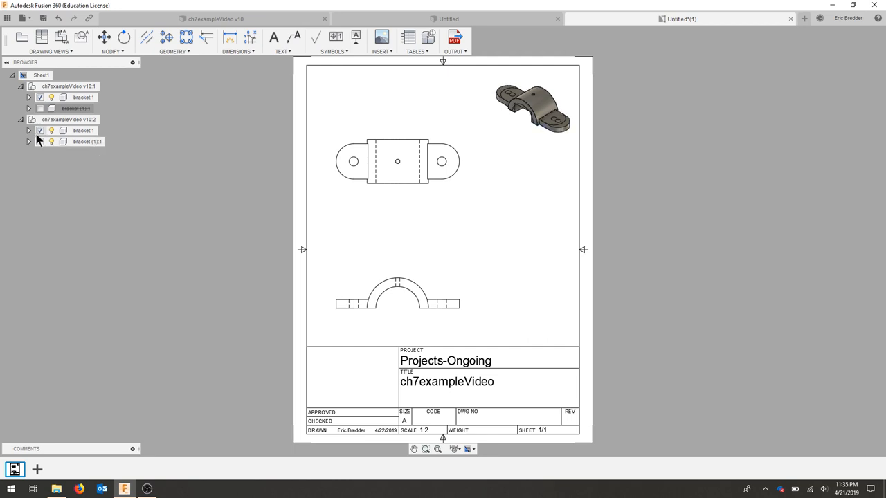
left_click(40, 141)
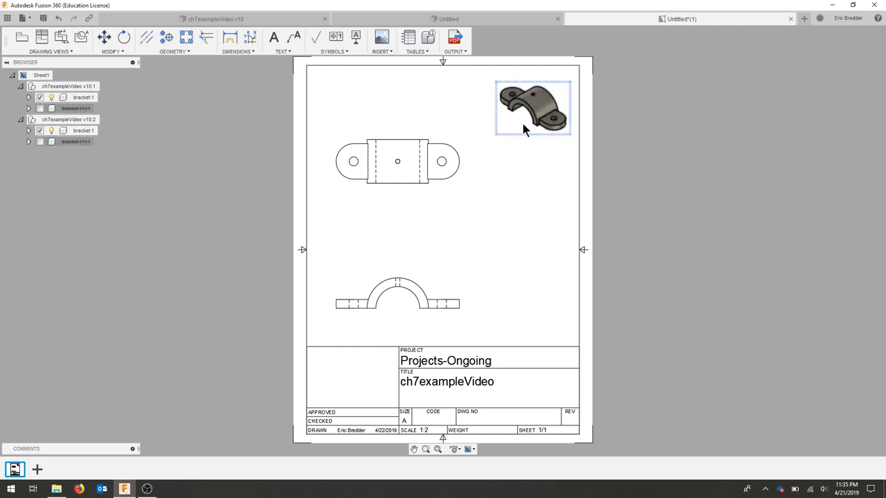
left_click(120, 208)
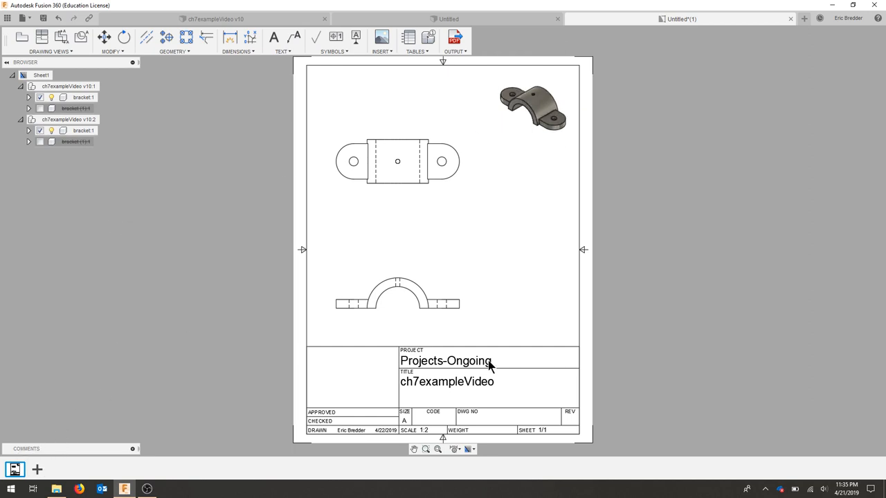
mouse_move(871, 309)
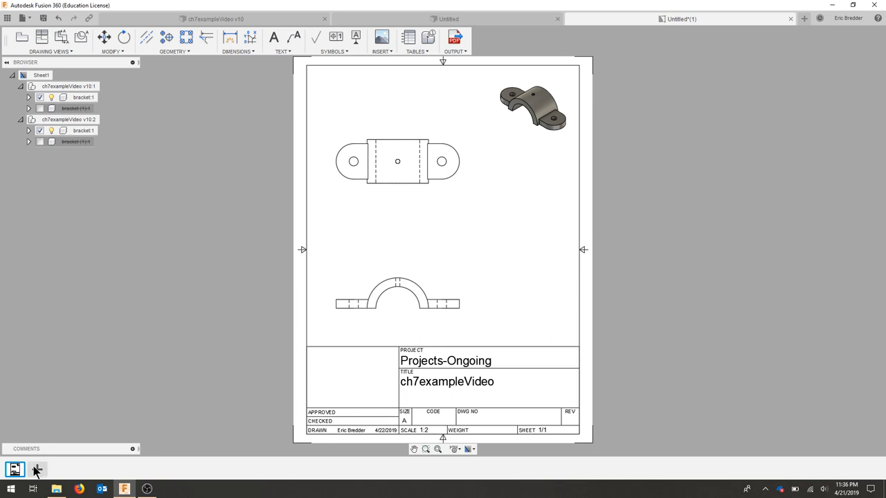
Add Sheet2 with a base view of bracket (1), then go back to Sheet1
left_click(36, 470)
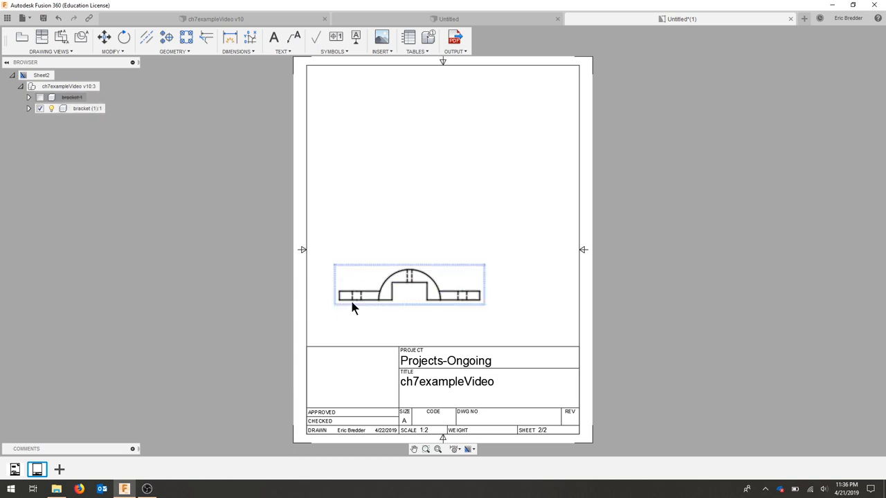
left_click(14, 470)
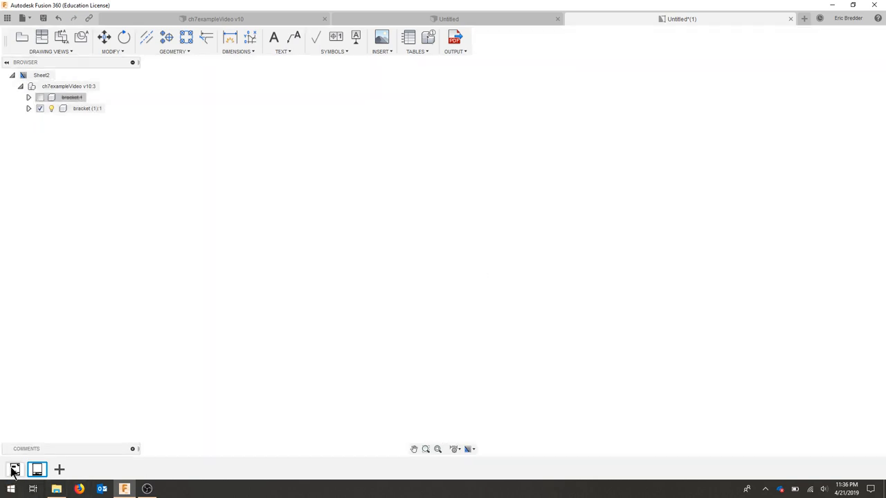
left_click(14, 469)
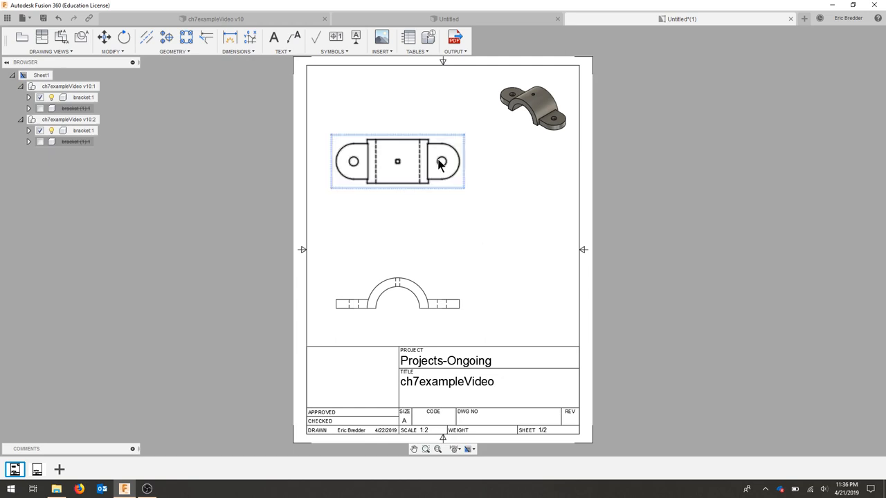
left_click(501, 268)
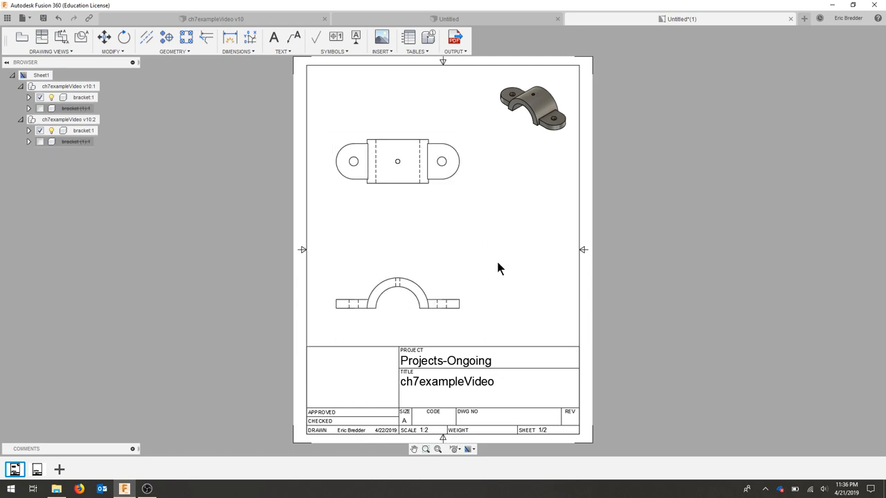
mouse_move(479, 246)
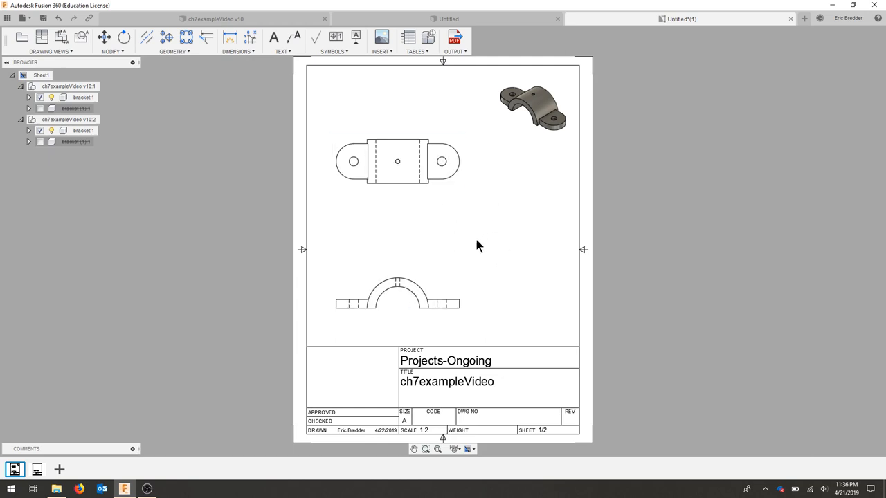
mouse_move(210, 98)
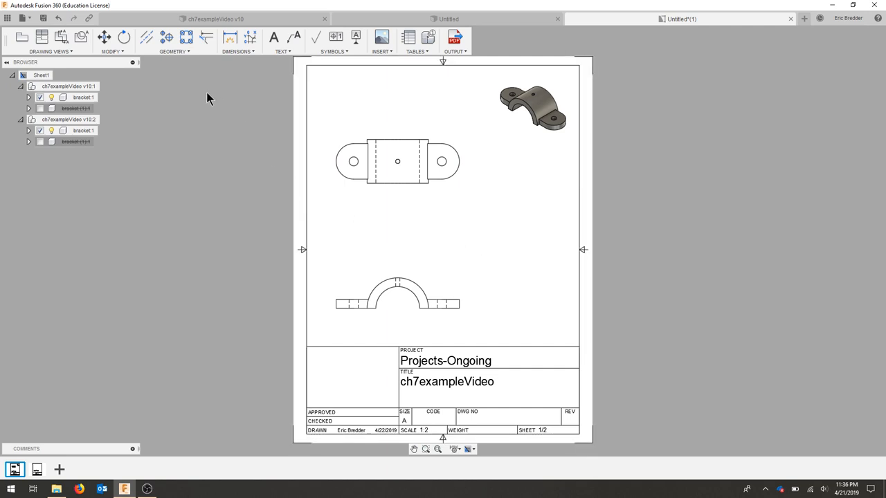
mouse_move(165, 38)
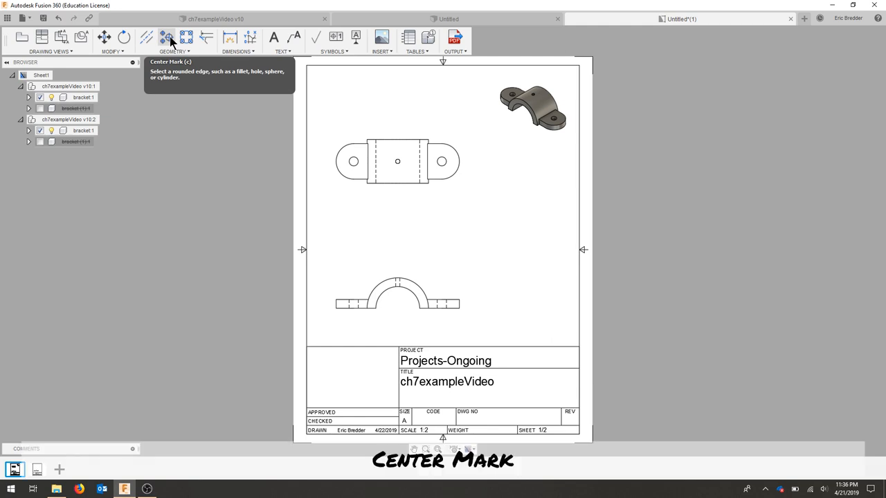
Put center marks on the three holes in the bracket's top view
left_click(166, 37)
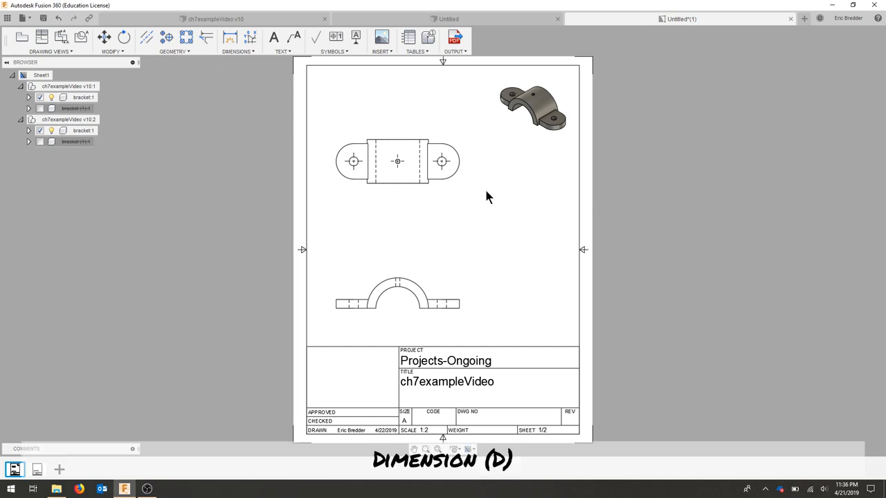
left_click(237, 51)
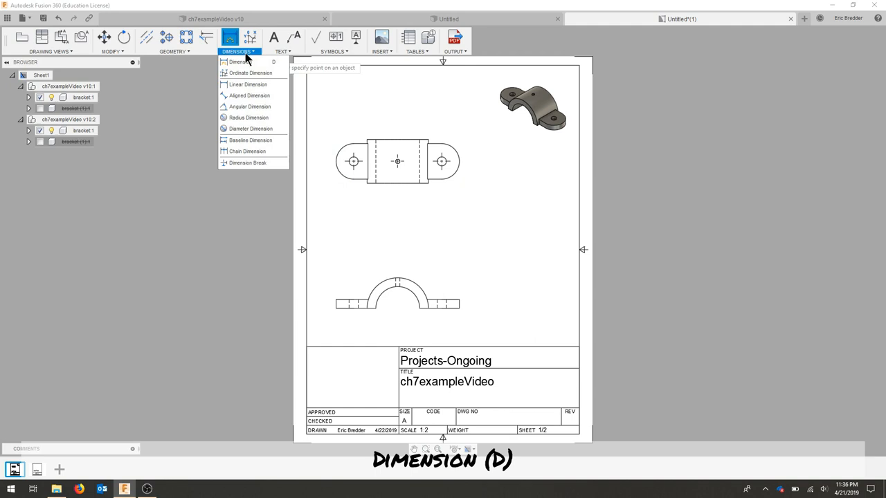
mouse_move(251, 129)
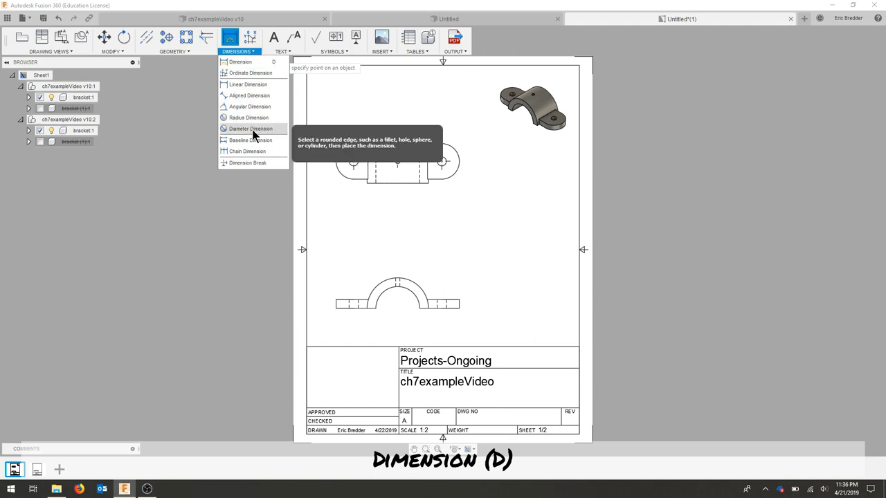
mouse_move(526, 233)
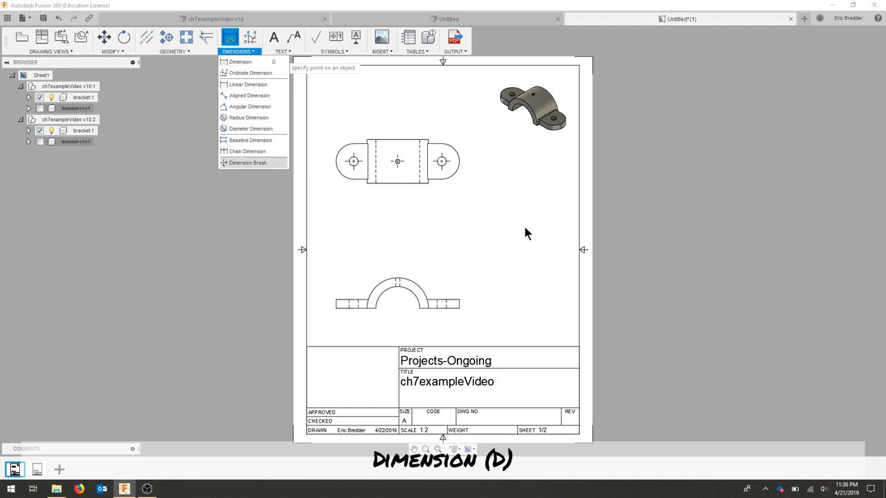
left_click(240, 61)
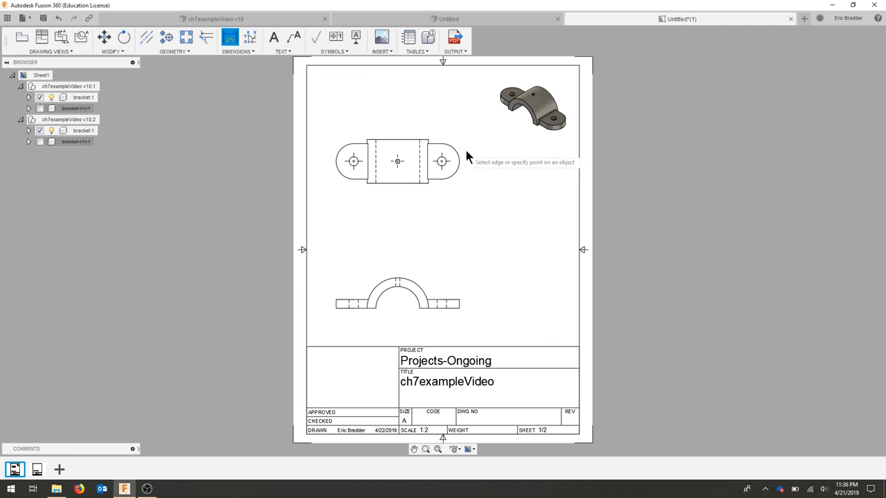
mouse_move(450, 166)
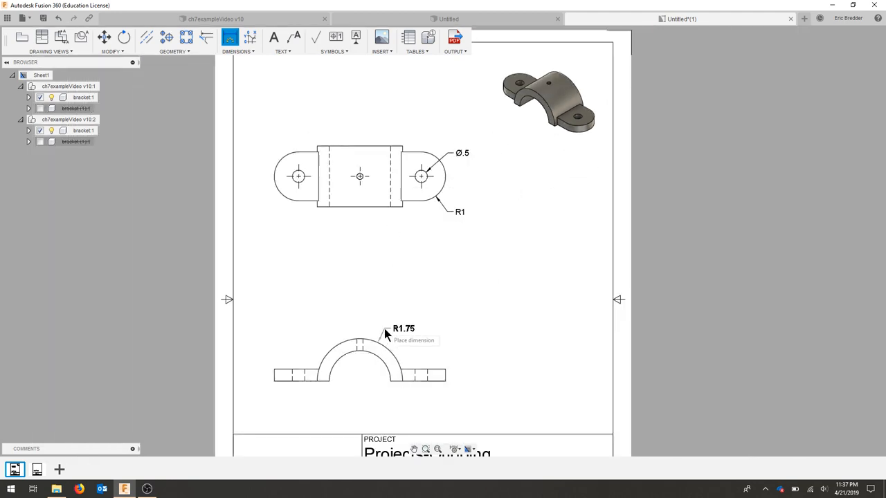
Place the R1.75 arc radius, the 5 end-hole spacing above the top view, and the 2.5 width
left_click(386, 332)
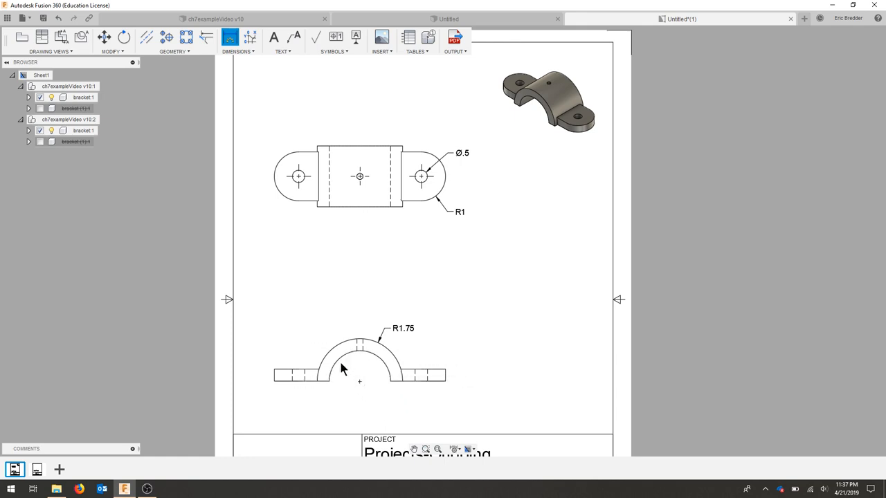
mouse_move(330, 382)
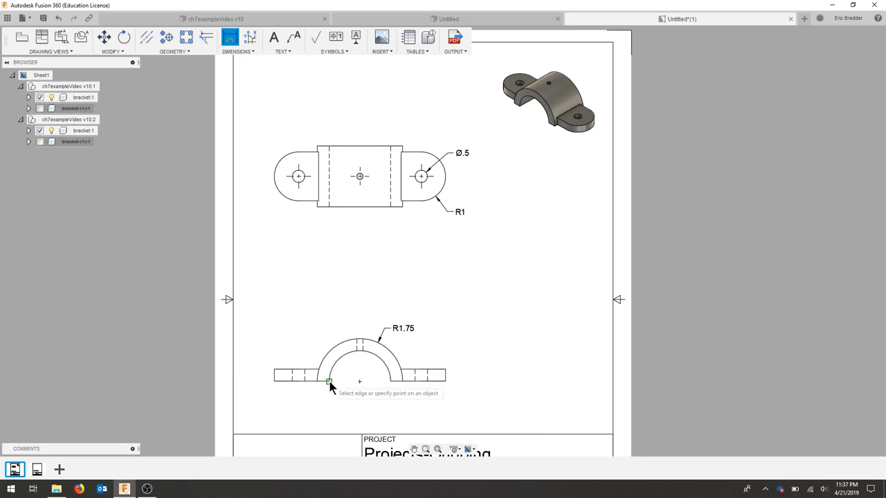
mouse_move(447, 374)
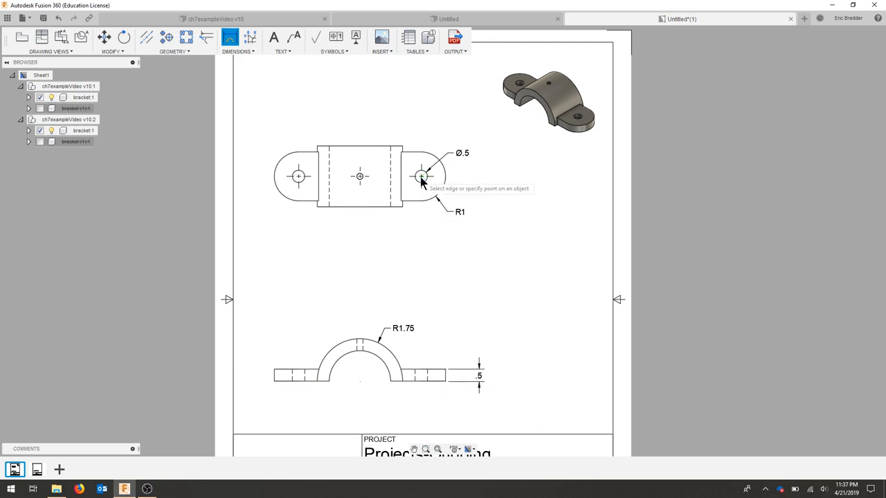
left_click(422, 177)
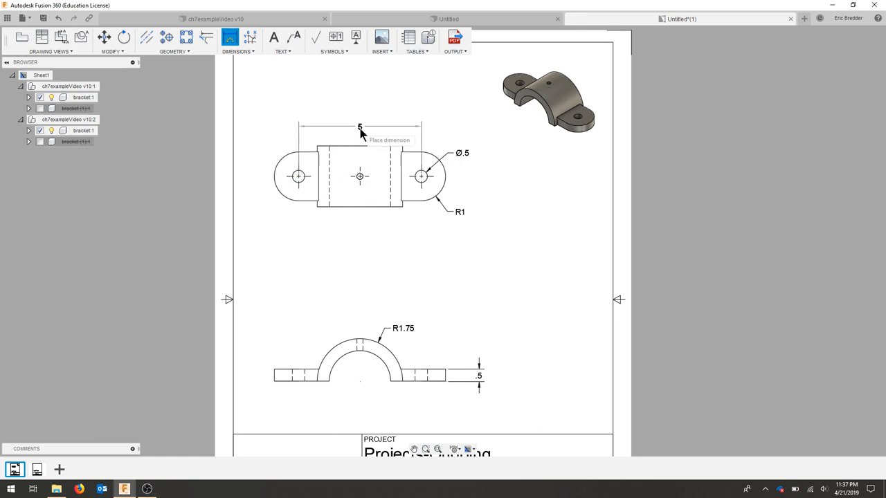
left_click(360, 131)
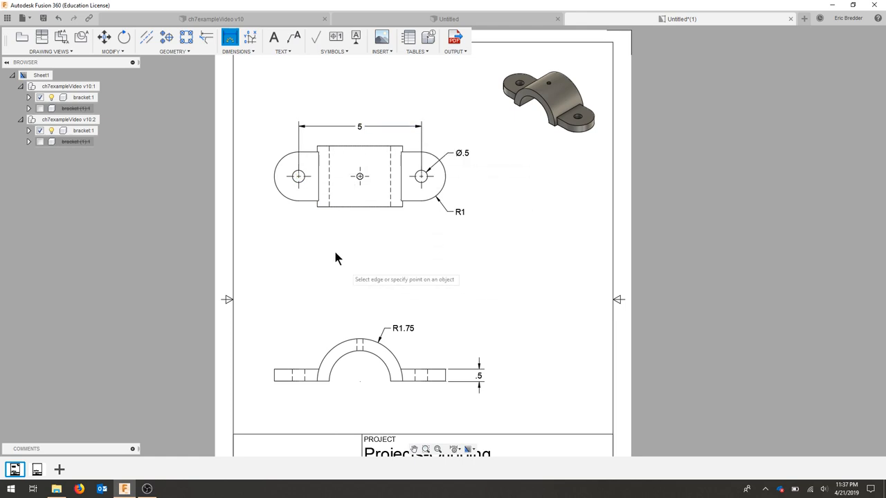
mouse_move(405, 149)
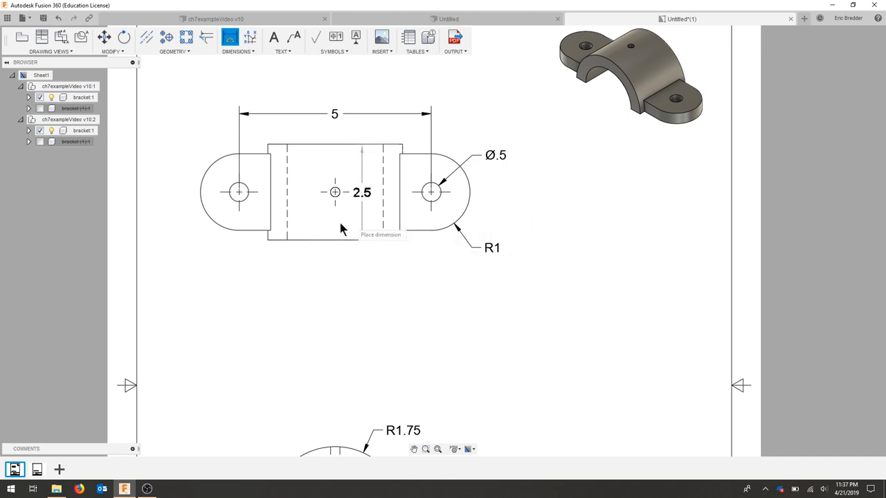
mouse_move(364, 218)
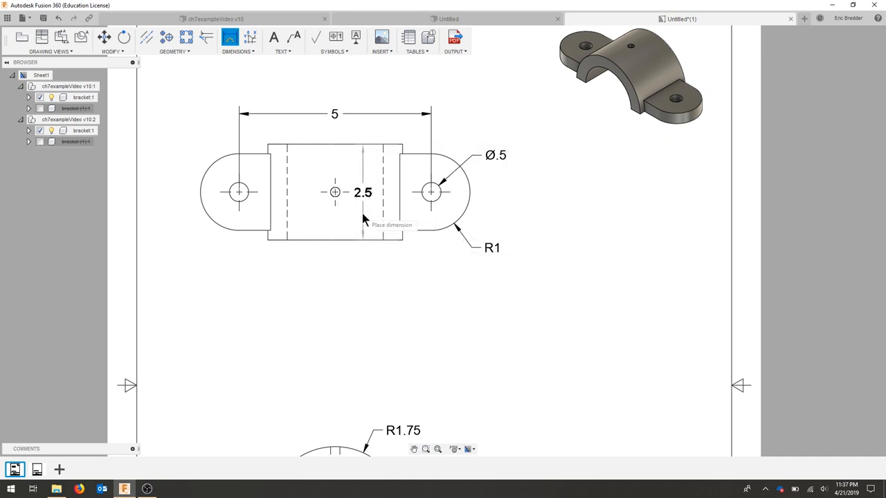
left_click(365, 220)
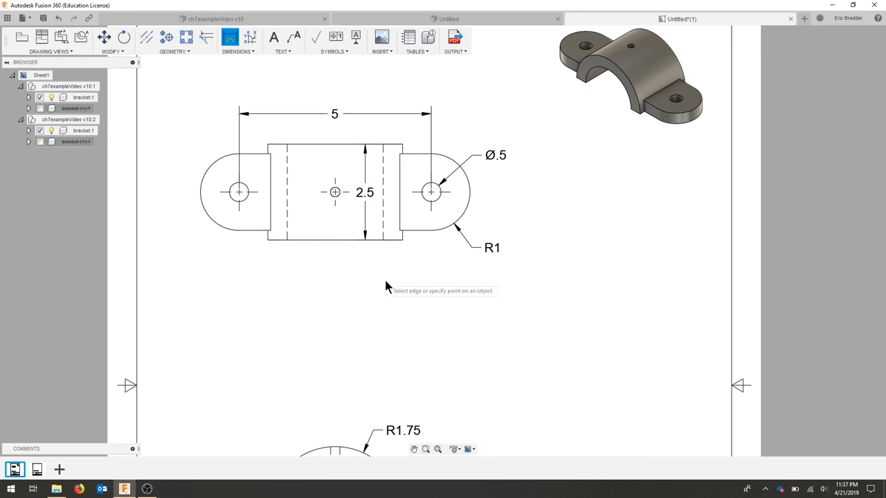
Scroll down to the title block after adding the Ø.25 and R1.25 dimensions
scroll("down", 3)
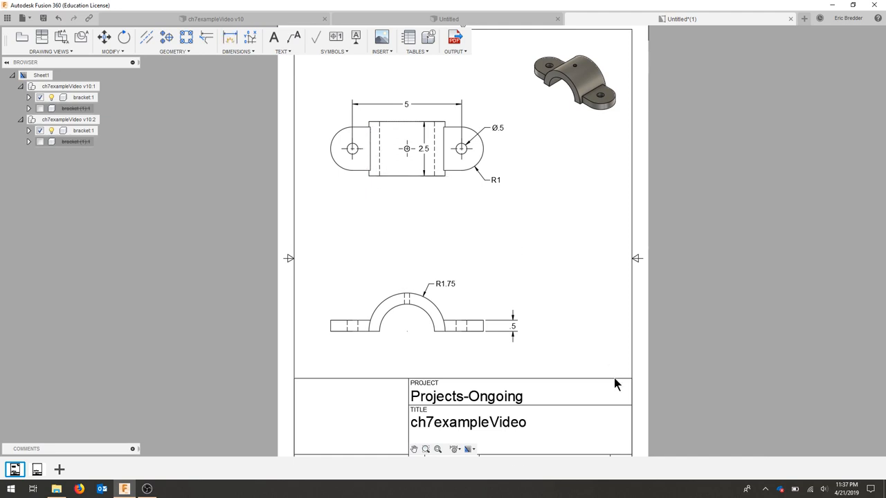
mouse_move(515, 228)
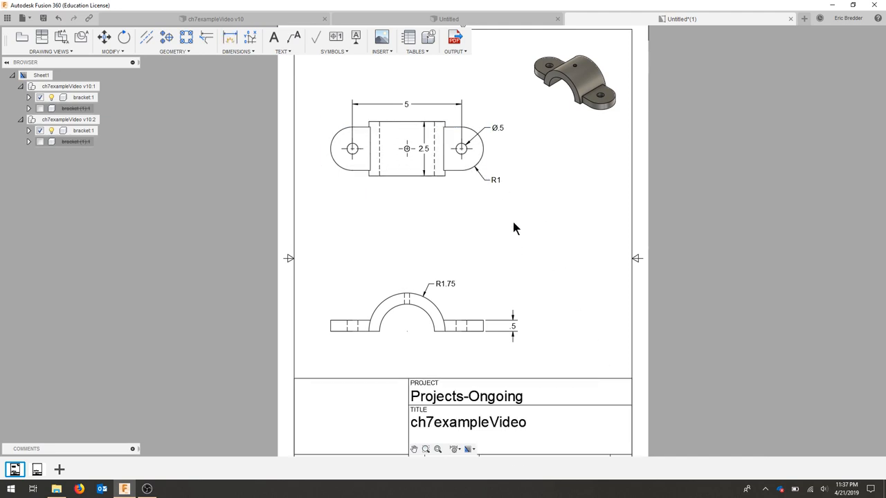
mouse_move(431, 235)
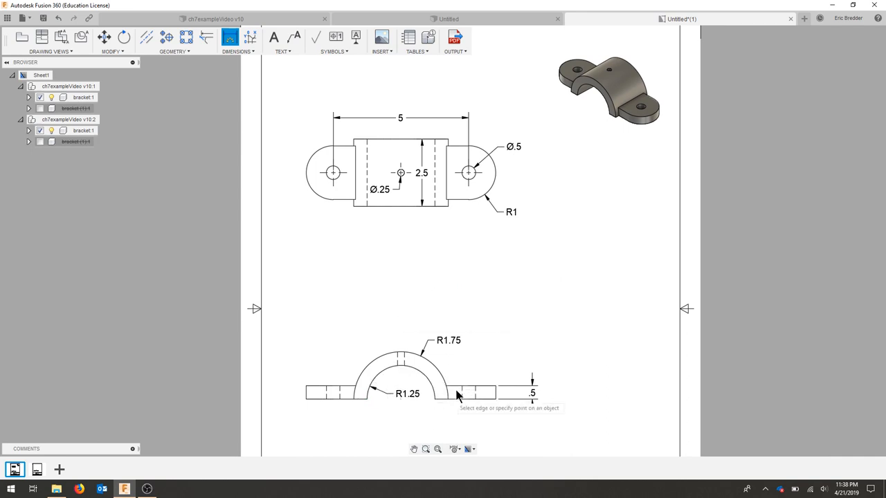
mouse_move(508, 337)
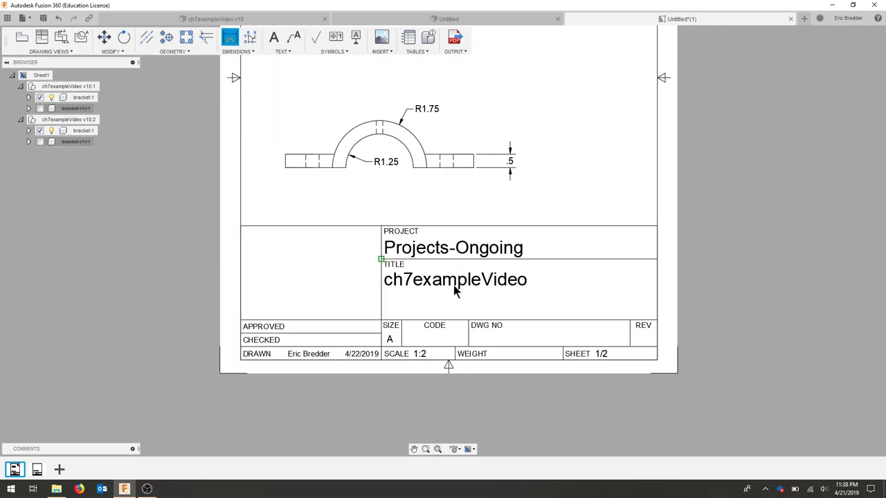
Fill the title block with project CAD151 and title lines 'Bracket Design' and 'Child/Parent'
scroll("up", 3)
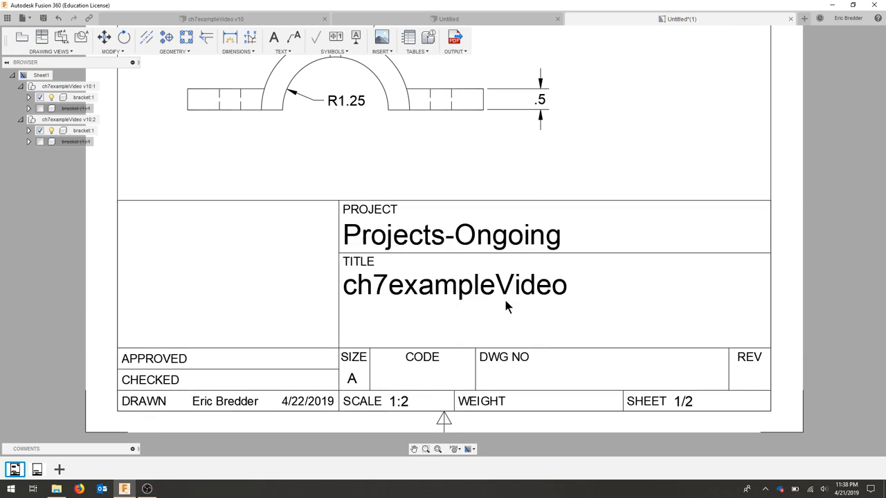
left_click(408, 236)
type("CAD151")
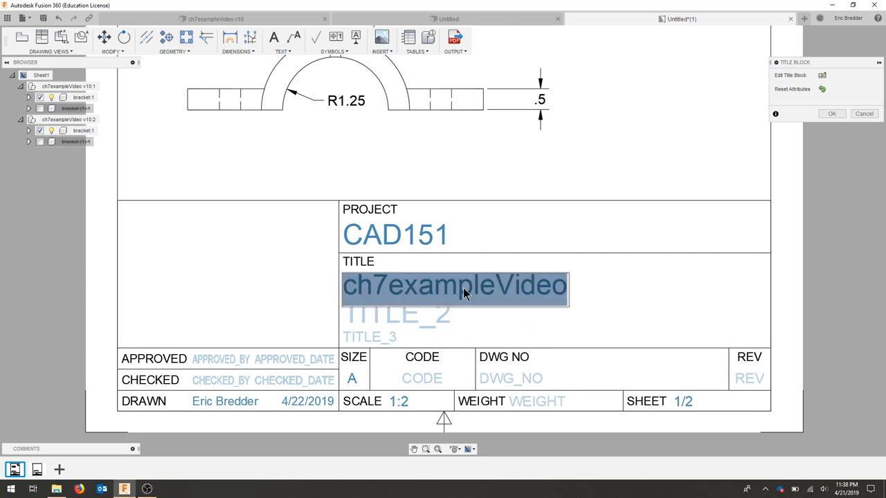
type("Brack")
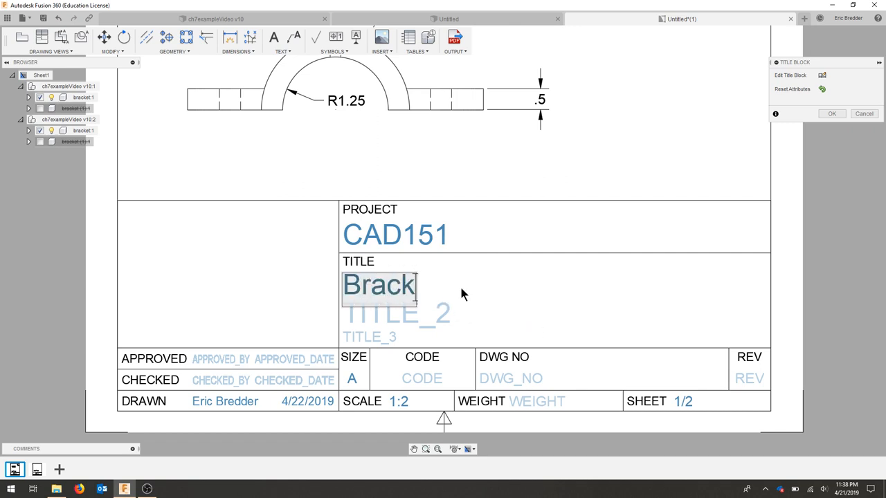
type("et Design")
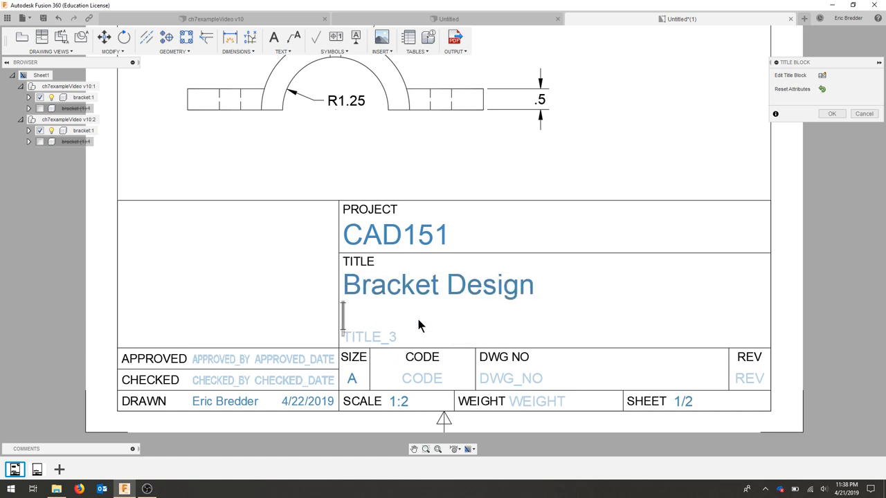
type("C")
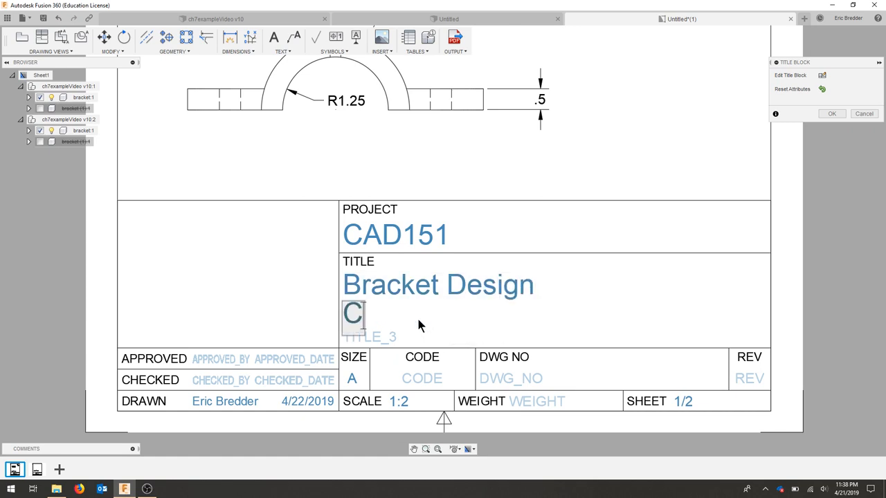
type("hild/Parent")
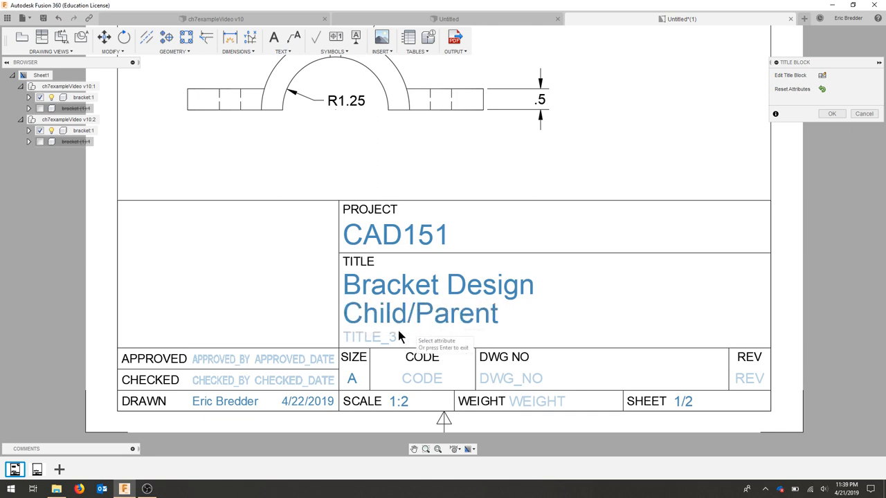
mouse_move(386, 408)
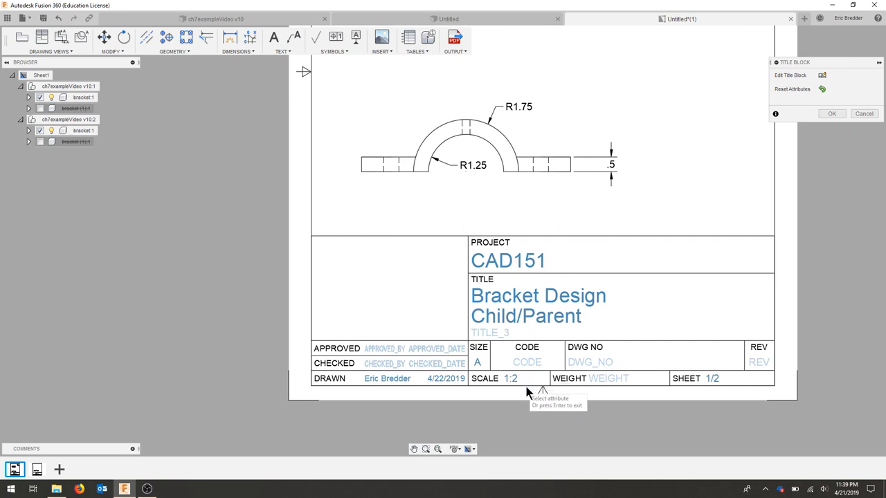
mouse_move(507, 380)
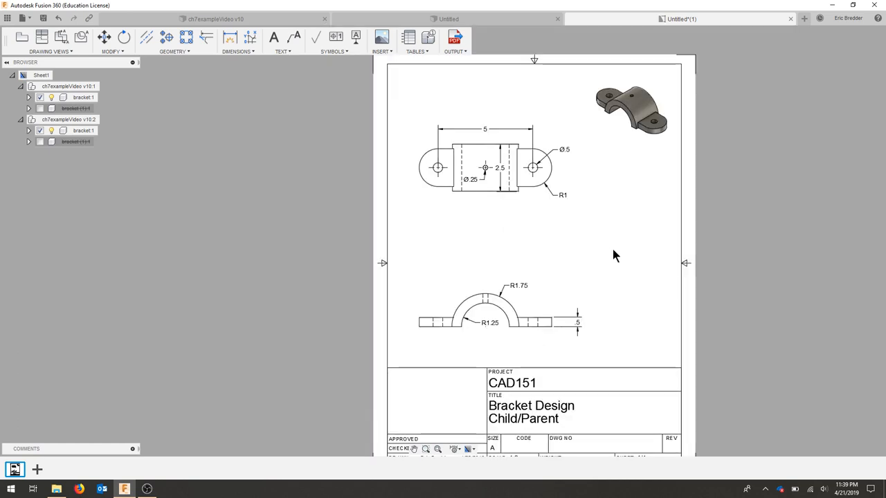
left_click(454, 42)
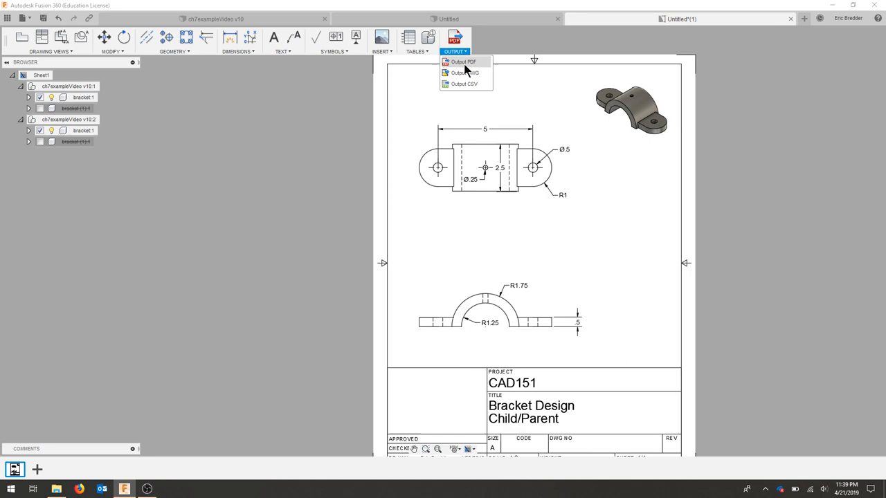
mouse_move(462, 62)
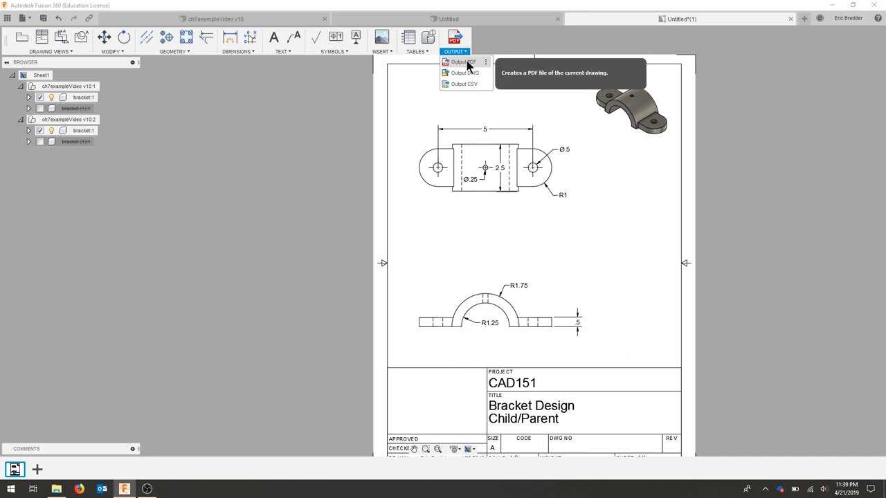
mouse_move(737, 224)
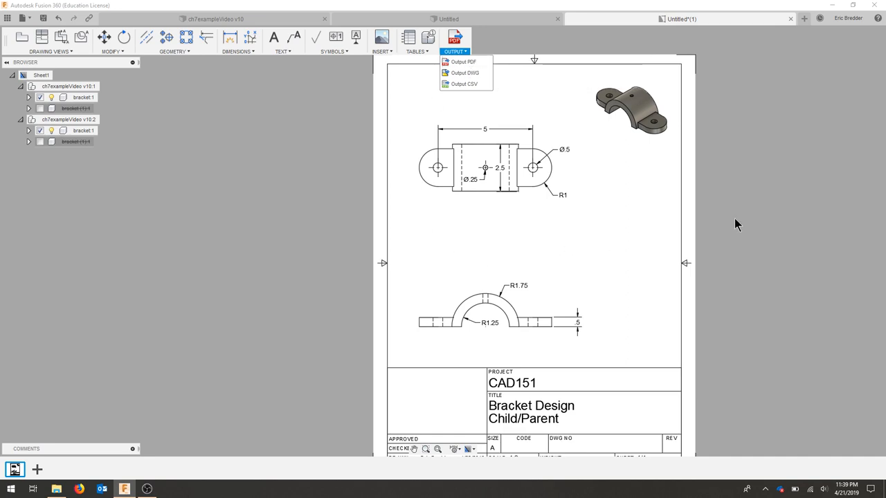
left_click(173, 198)
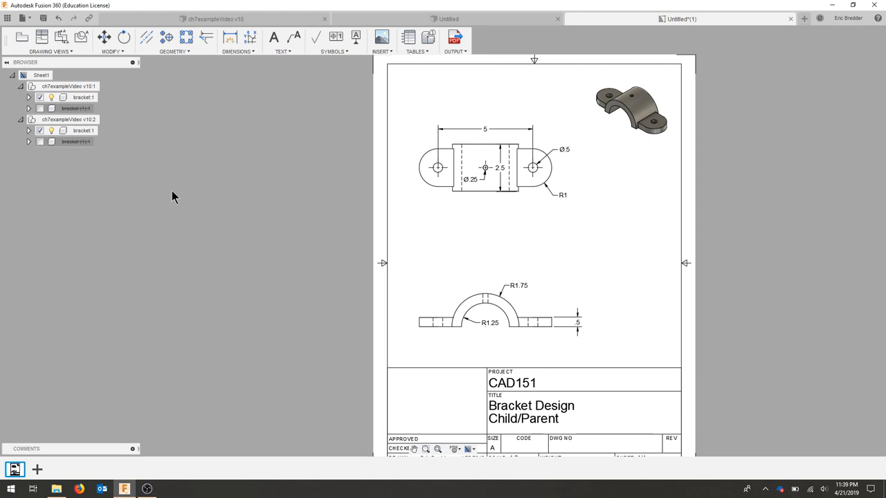
mouse_move(339, 87)
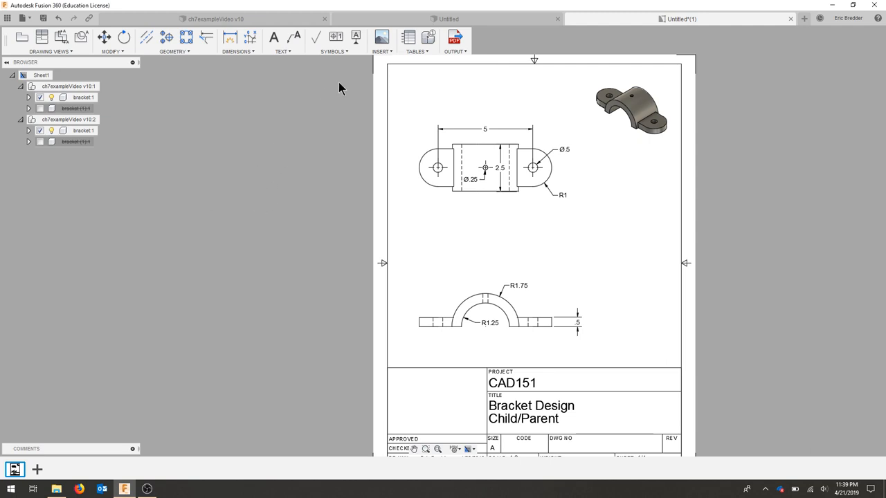
mouse_move(271, 108)
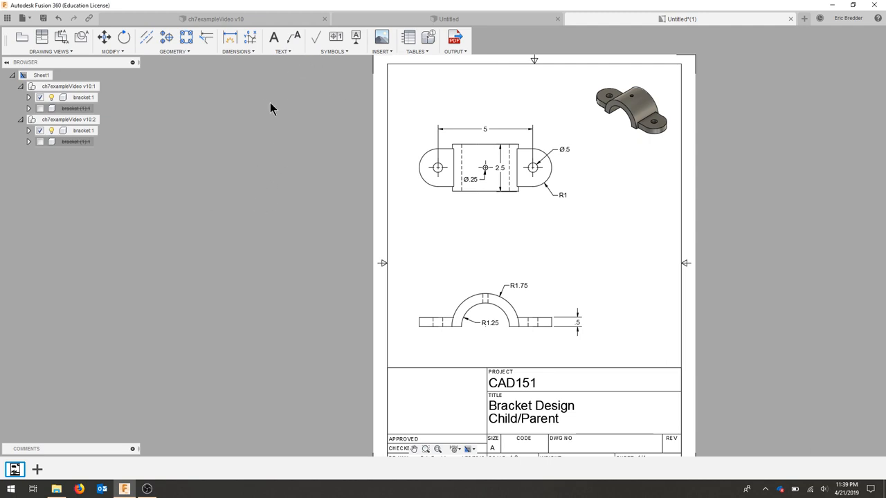
left_click(81, 37)
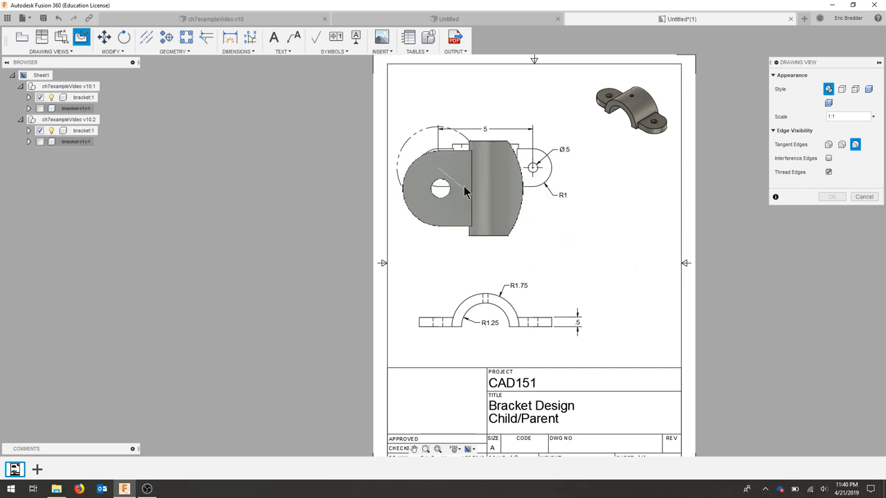
Place a trial Detail A view right of the top view, then remove it
left_click_drag(450, 180, 612, 246)
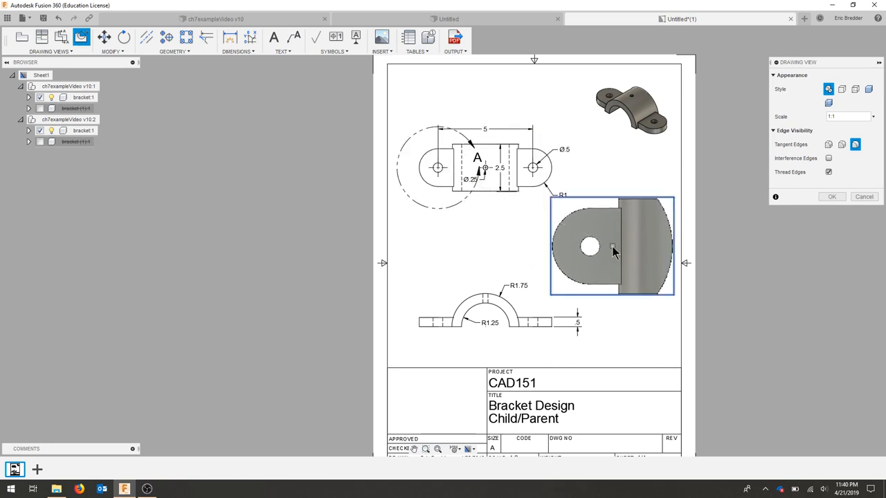
mouse_move(799, 204)
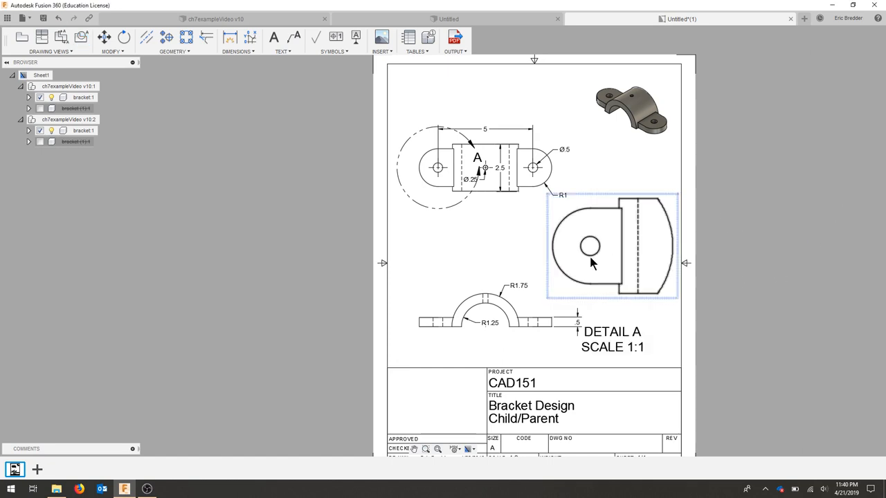
left_click(612, 339)
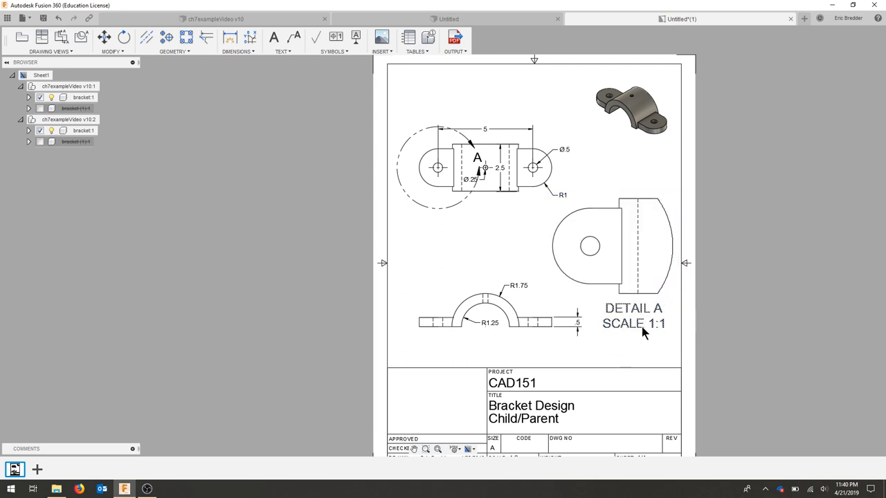
left_click(613, 245)
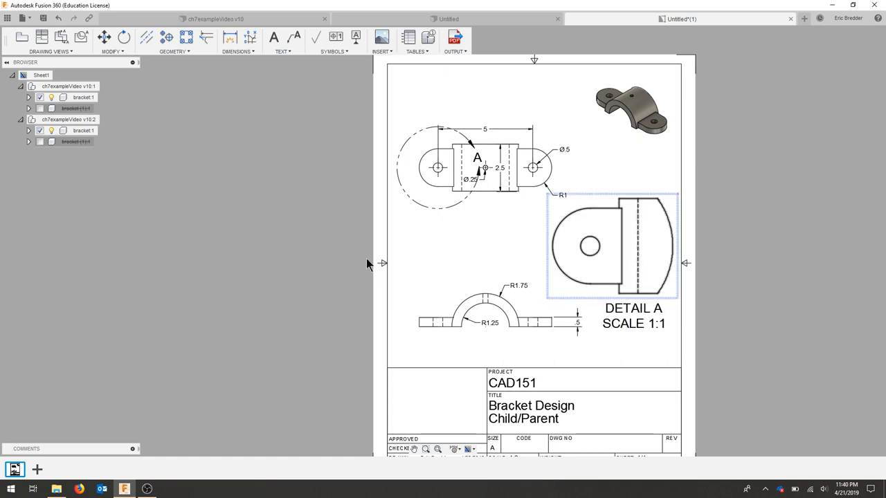
left_click(495, 176)
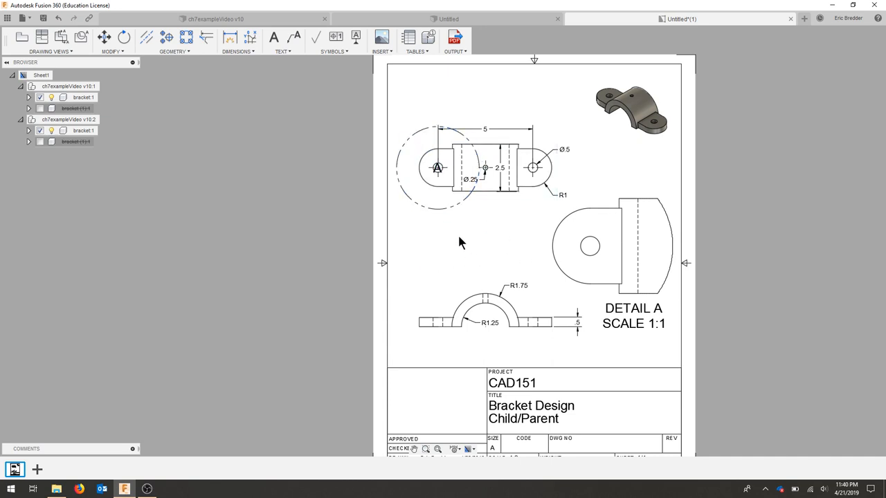
left_click(611, 246)
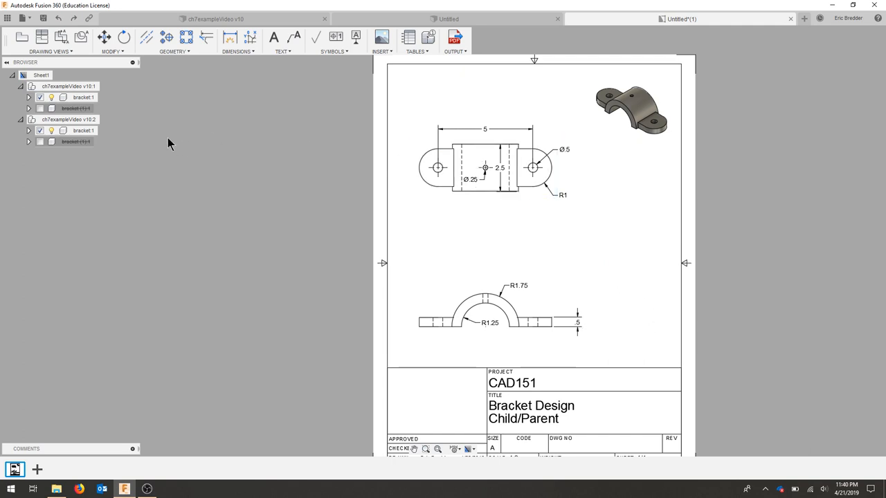
mouse_move(113, 55)
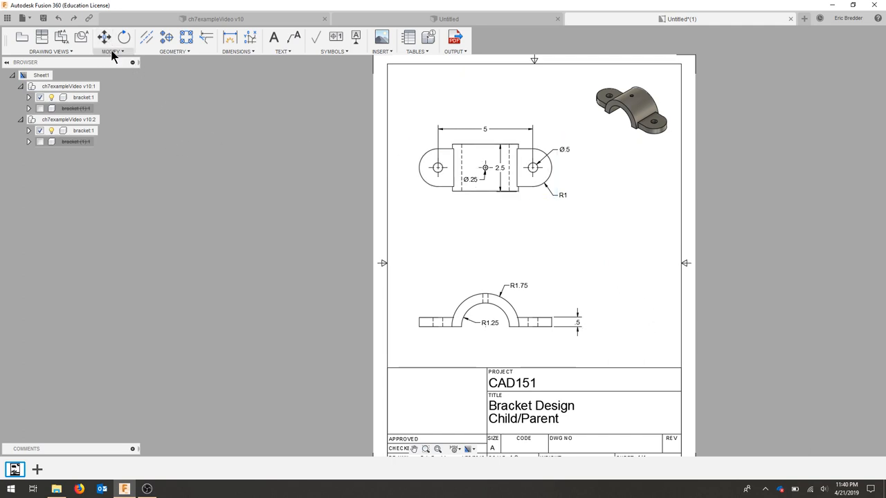
left_click(111, 51)
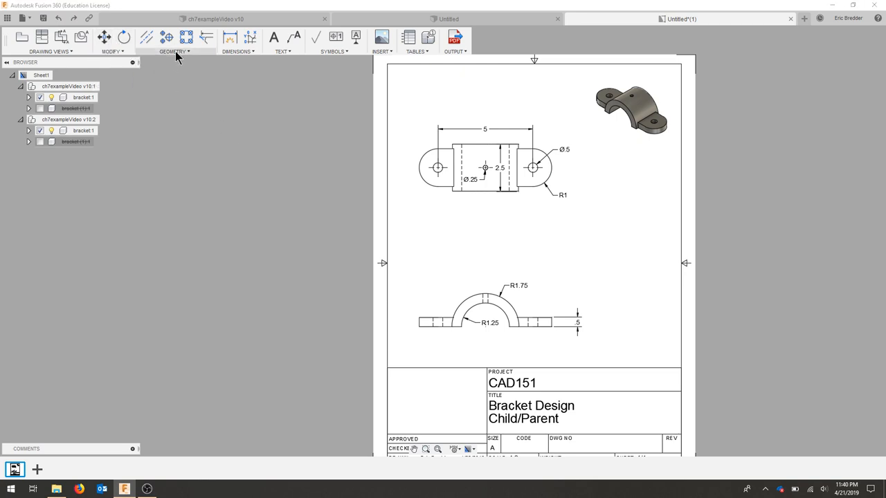
left_click(174, 51)
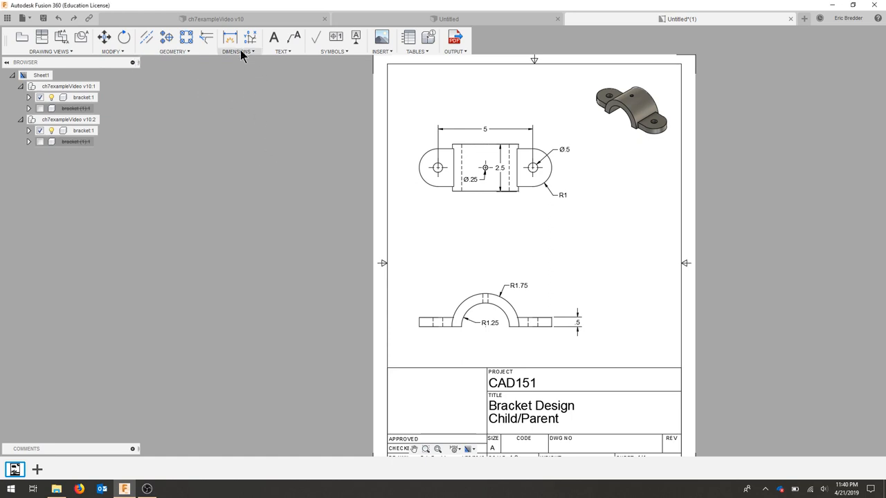
left_click(238, 51)
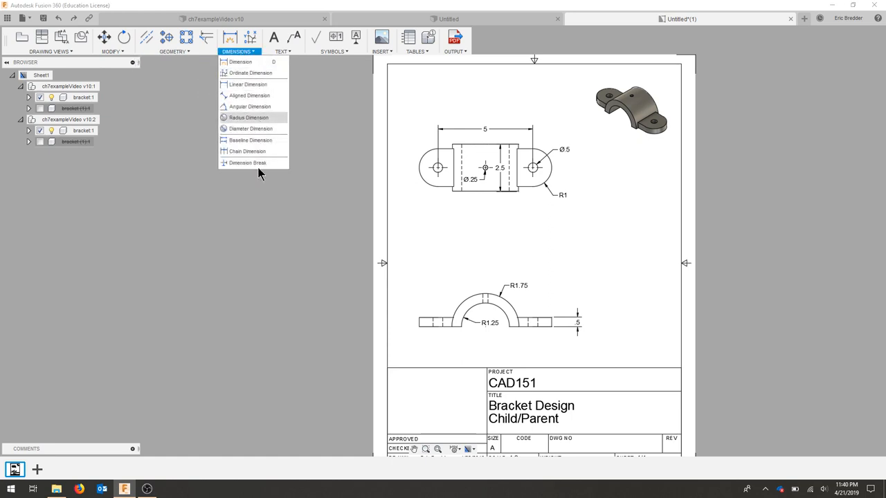
mouse_move(290, 60)
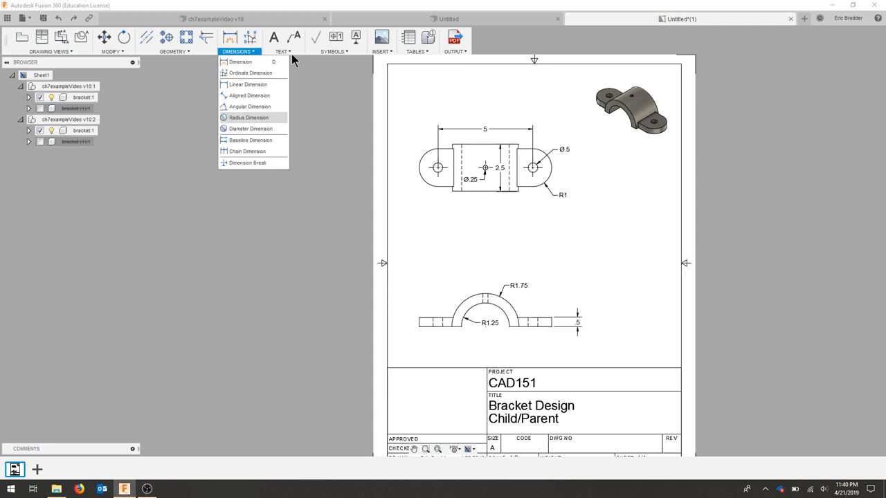
left_click(282, 51)
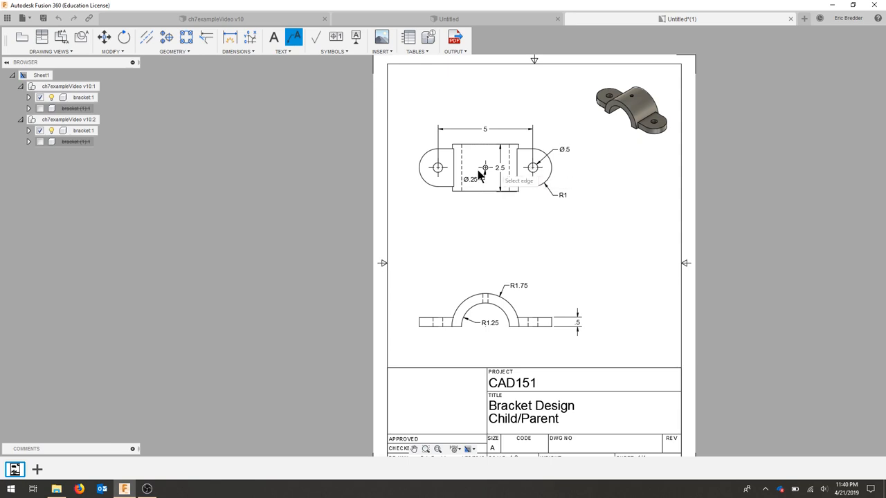
mouse_move(482, 130)
type("1")
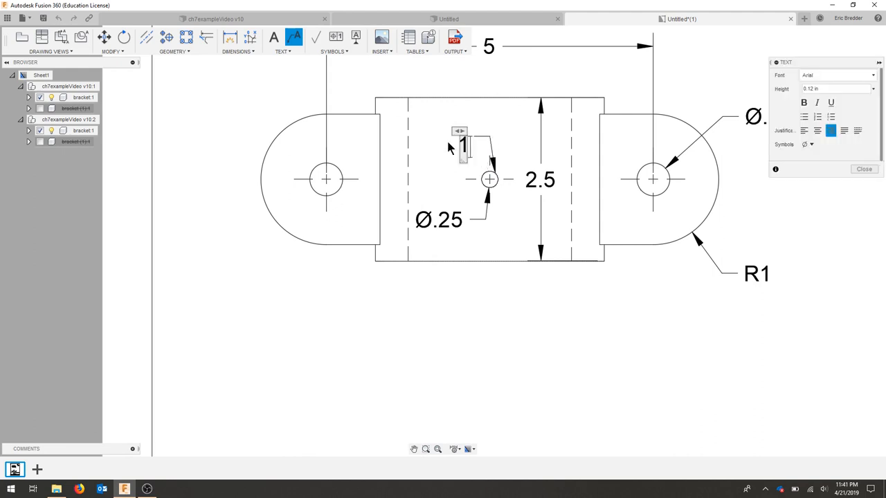
Enter '1/4-28 Bolt' as the leader note text, keeping it centred
type("/4-28 B")
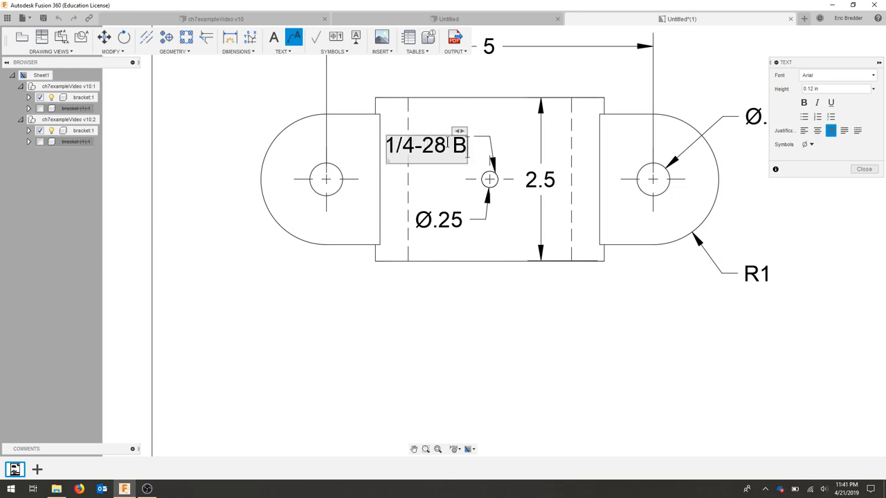
type("olt")
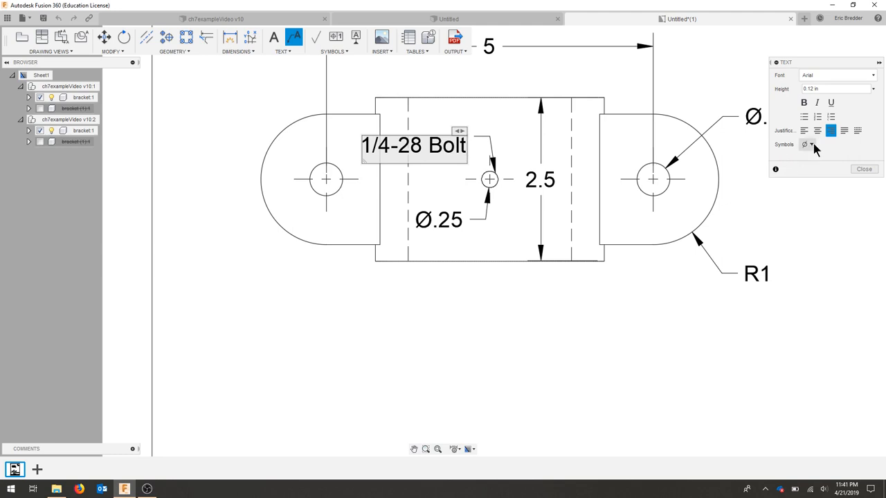
left_click(803, 130)
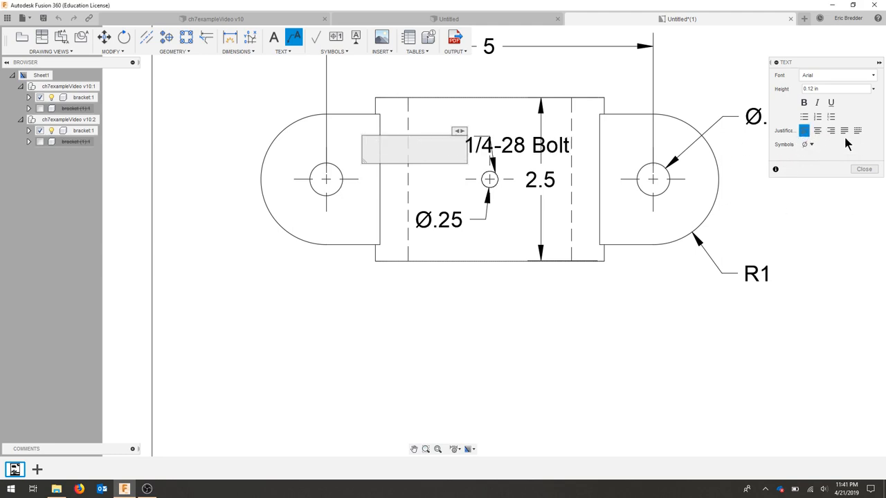
left_click(817, 131)
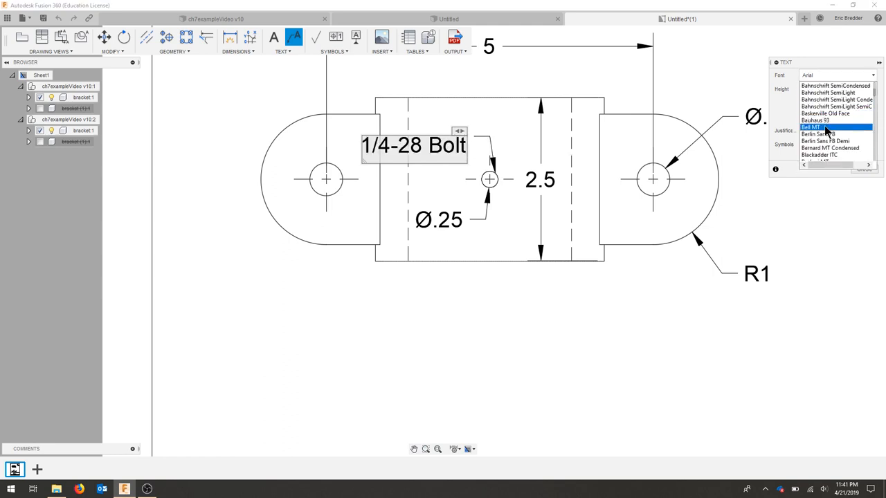
left_click(816, 127)
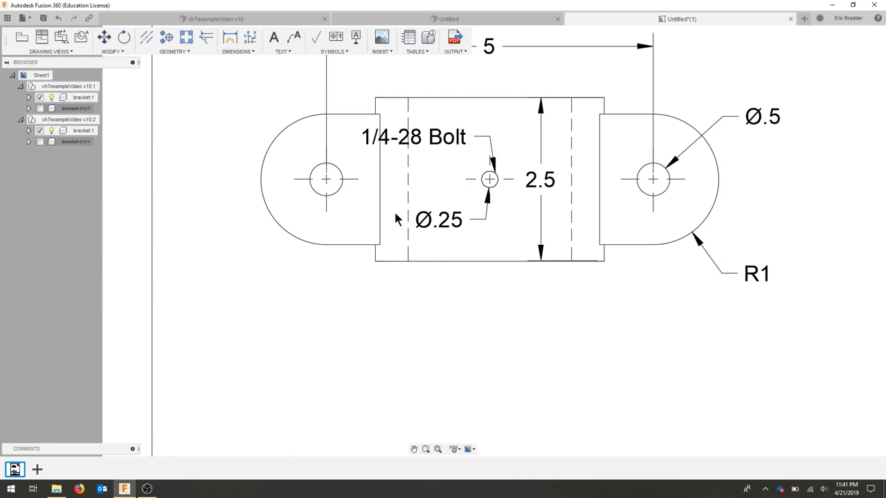
Move the bolt note higher above the centre hole
left_click(413, 137)
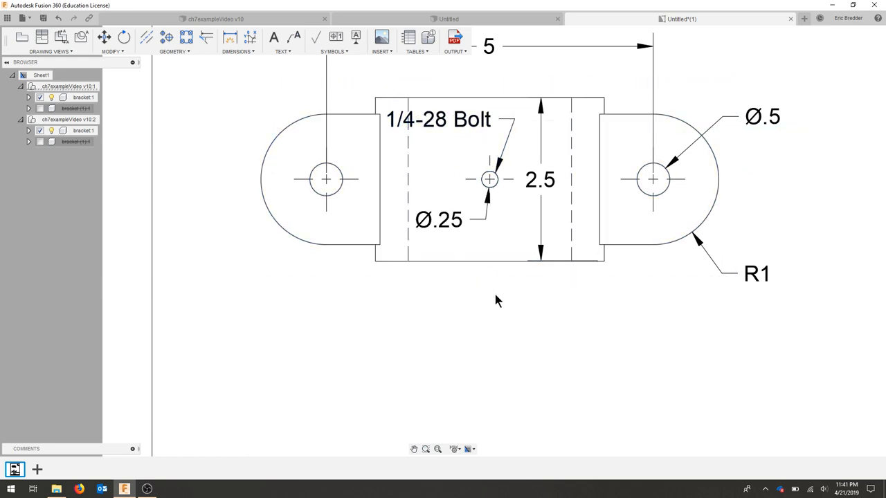
left_click(438, 119)
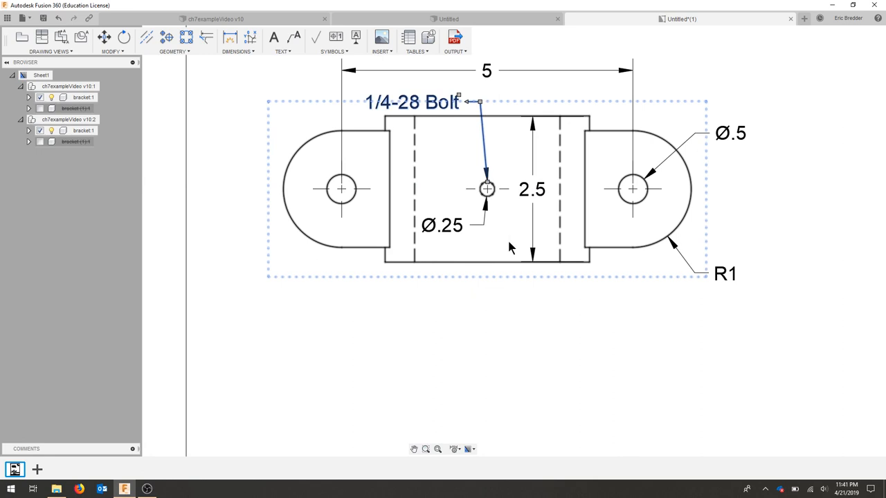
left_click(540, 356)
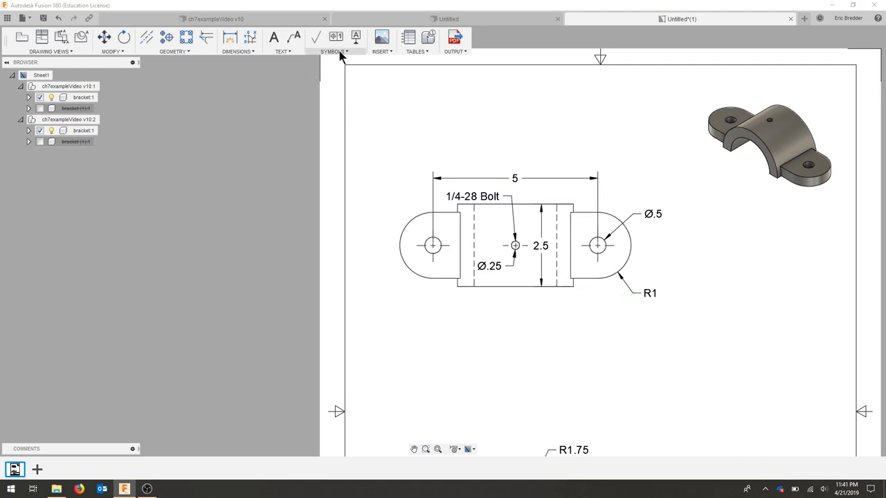
left_click(334, 51)
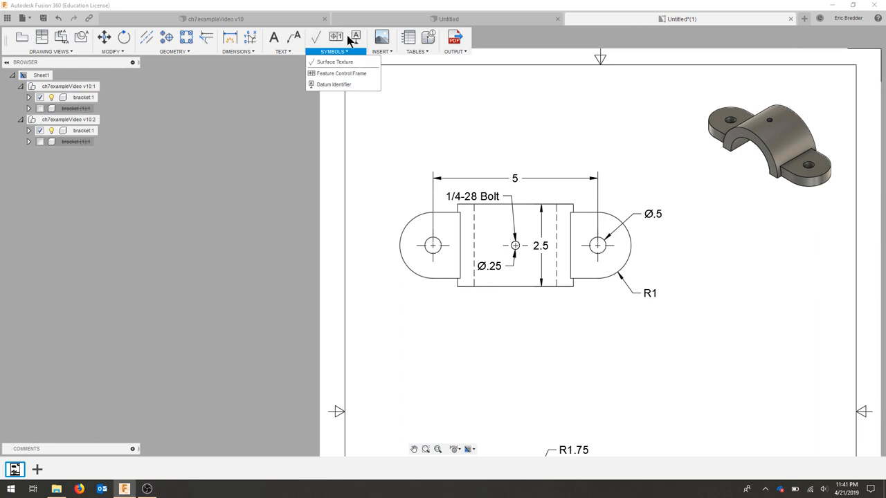
left_click(381, 51)
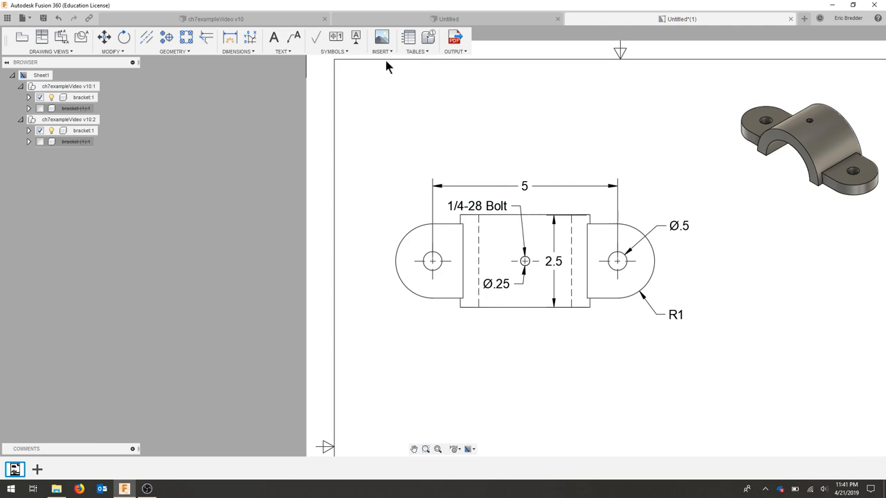
mouse_move(429, 121)
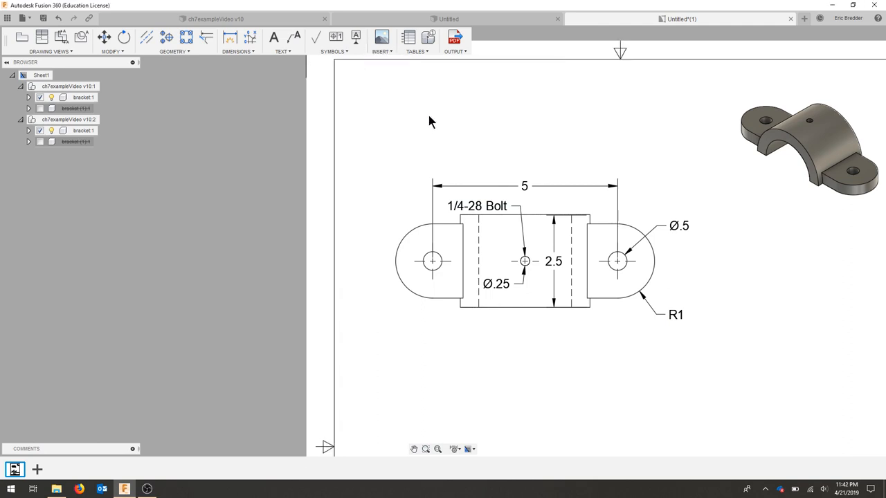
Insert the parts list table on the sheet between the two views
left_click(408, 37)
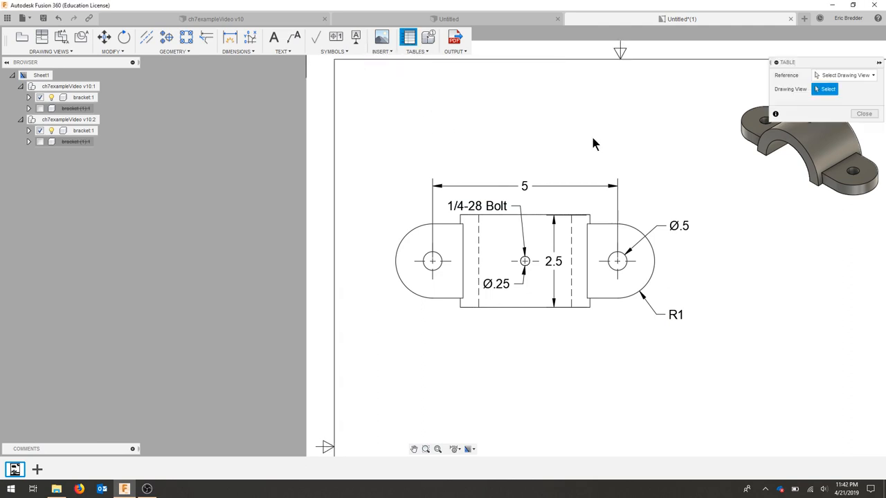
mouse_move(791, 227)
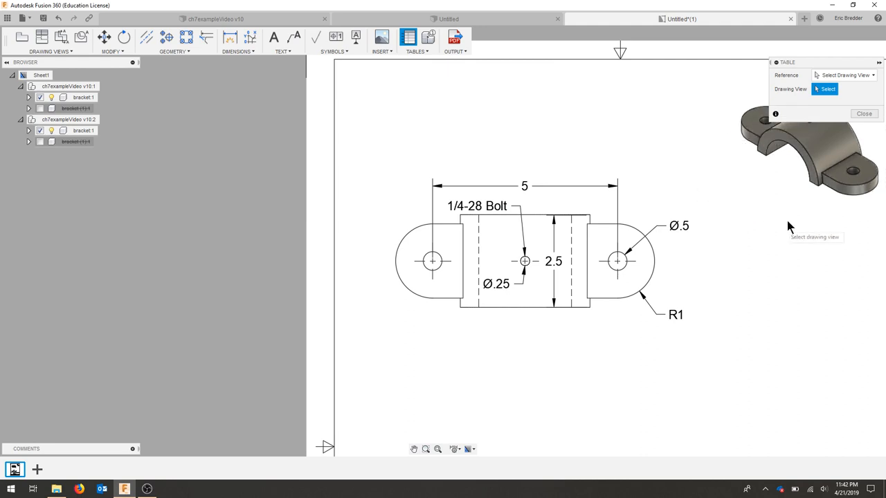
mouse_move(742, 340)
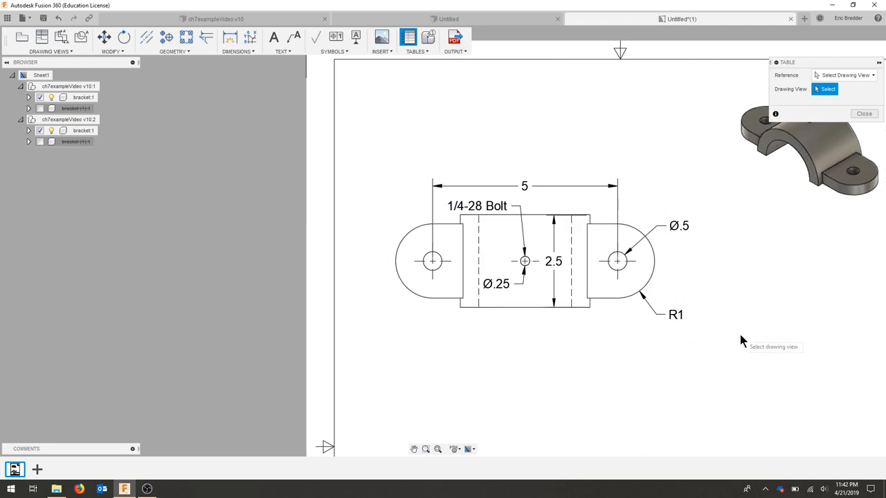
mouse_move(635, 266)
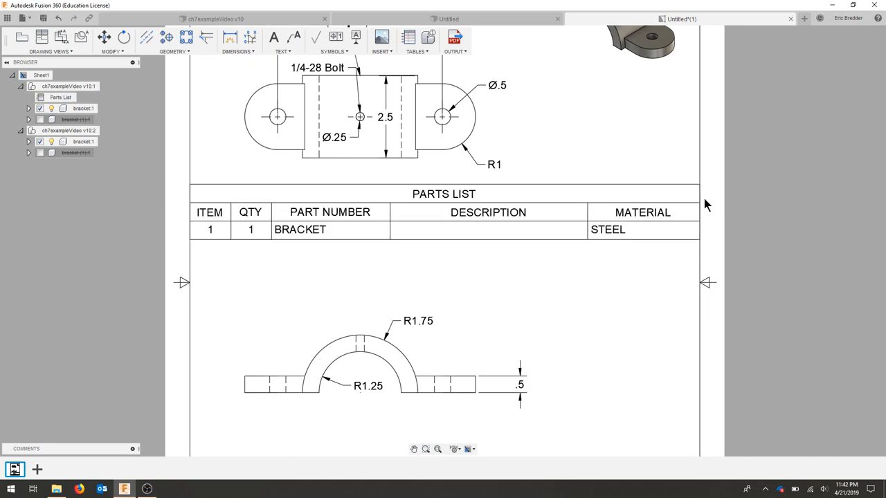
mouse_move(476, 229)
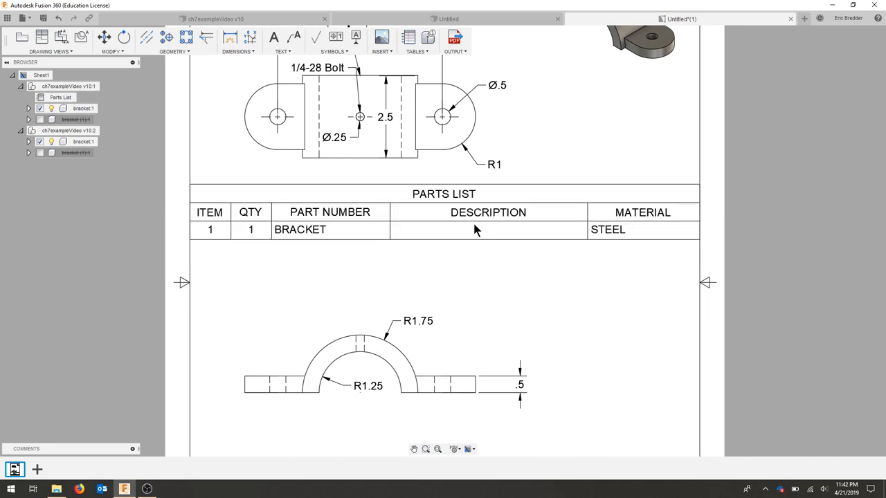
left_click(360, 116)
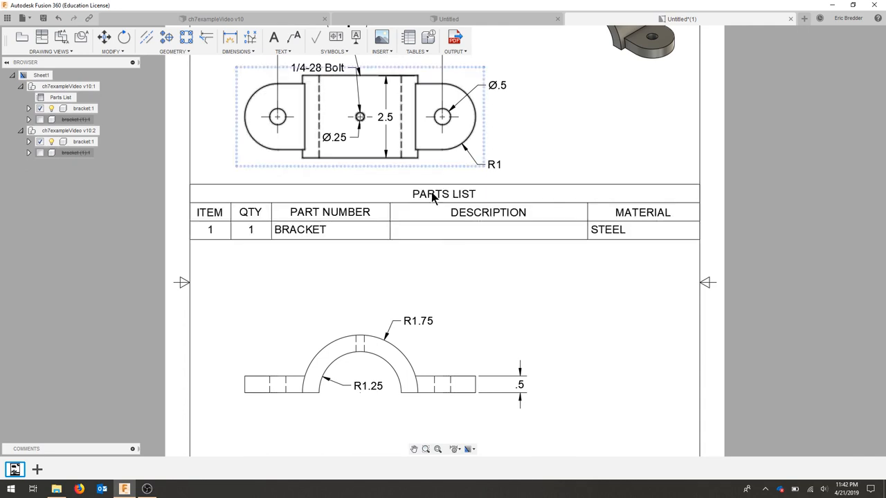
mouse_move(428, 37)
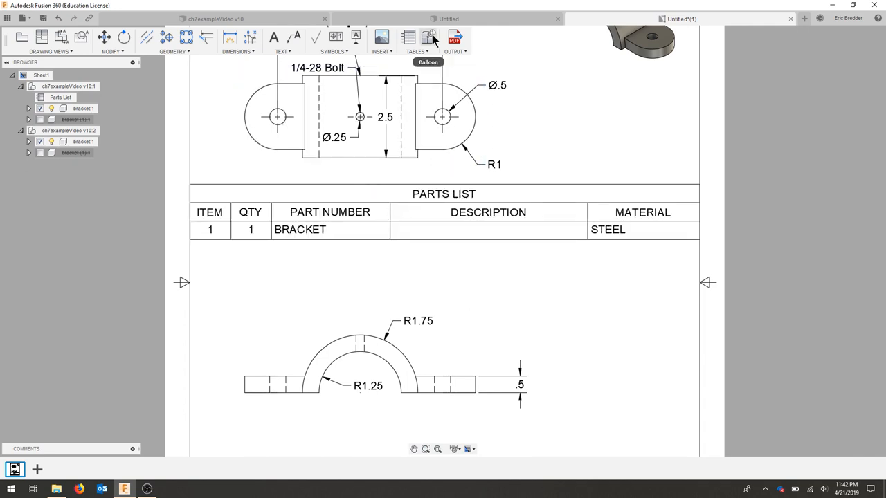
Place balloon 1 above the bracket's top view using the Standard balloon type
left_click(428, 37)
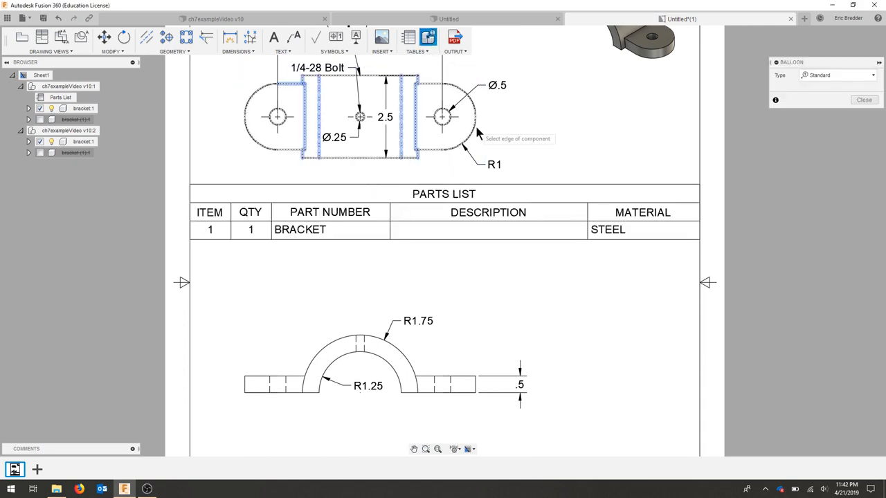
mouse_move(474, 69)
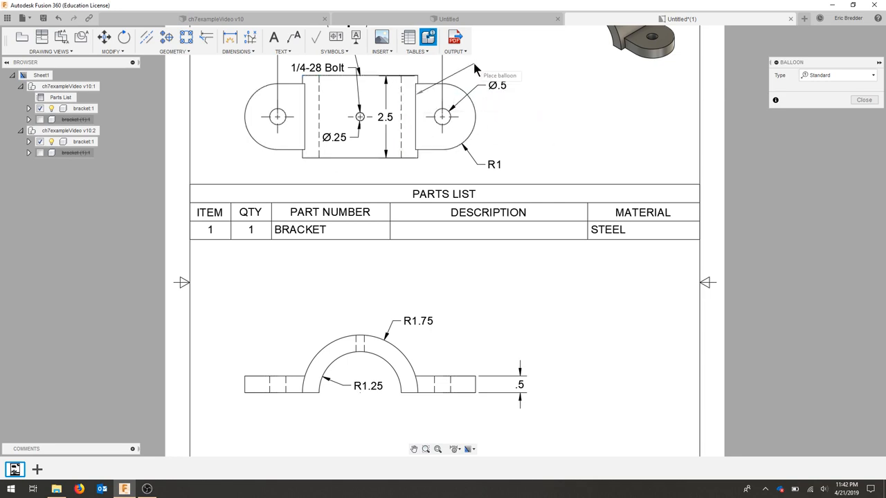
left_click(474, 66)
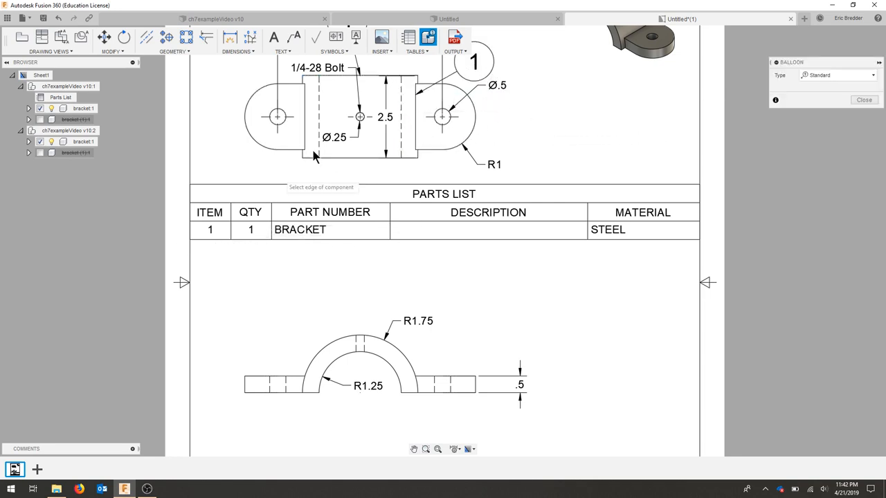
mouse_move(560, 235)
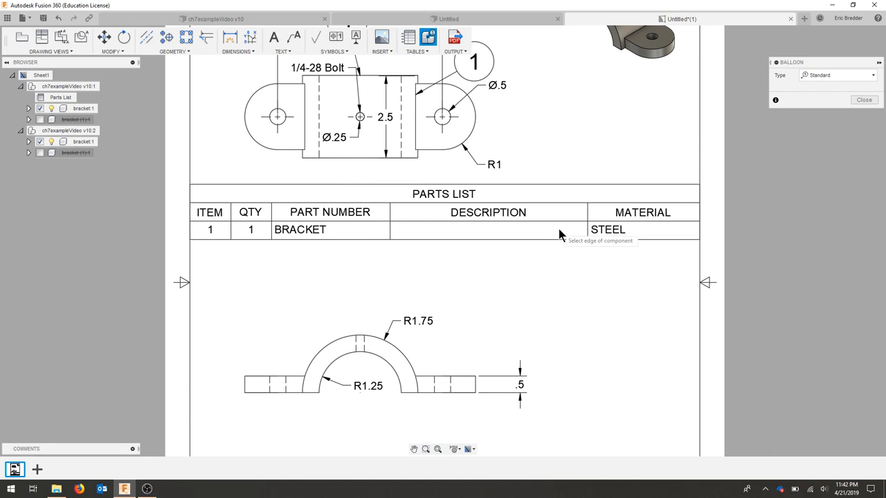
left_click(837, 75)
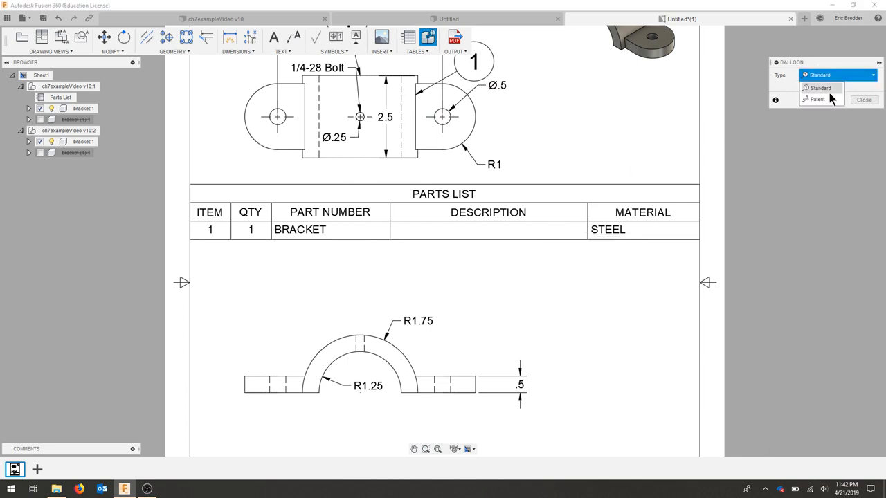
left_click(820, 88)
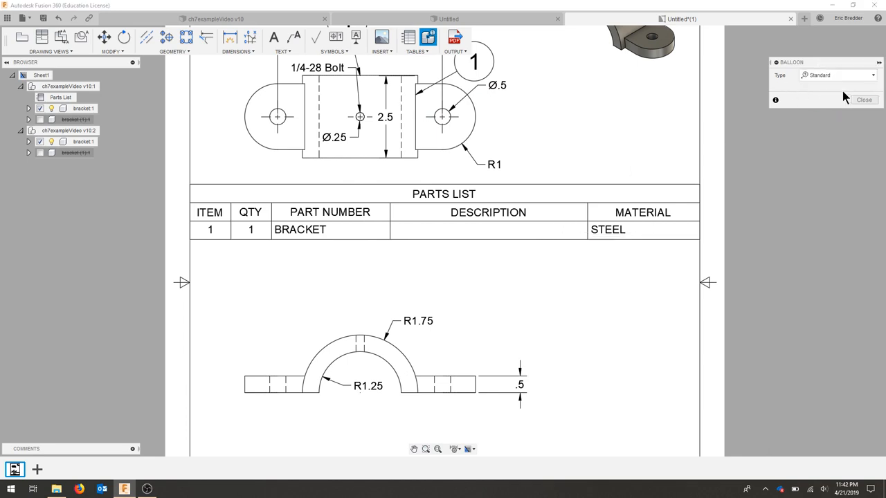
left_click(863, 100)
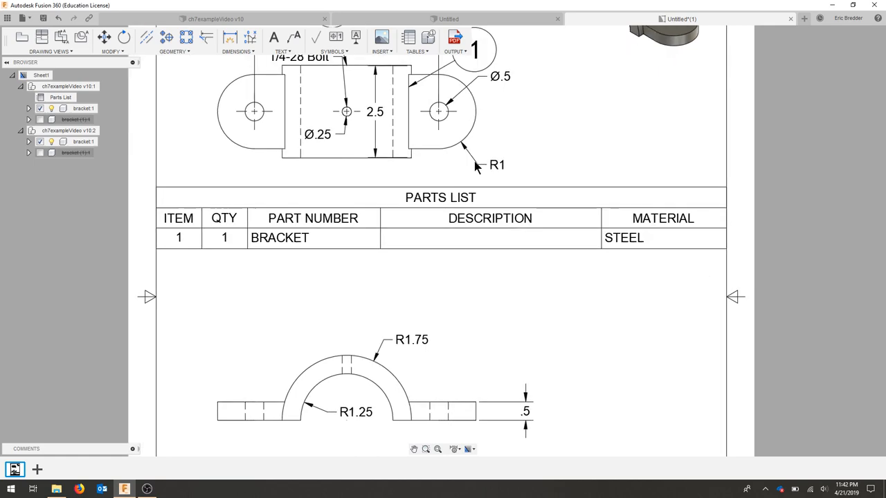
scroll("down", 3)
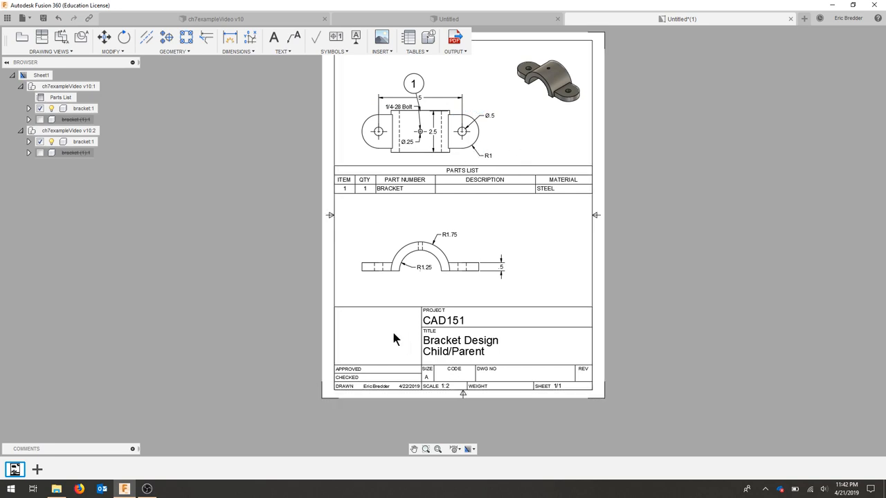
mouse_move(243, 169)
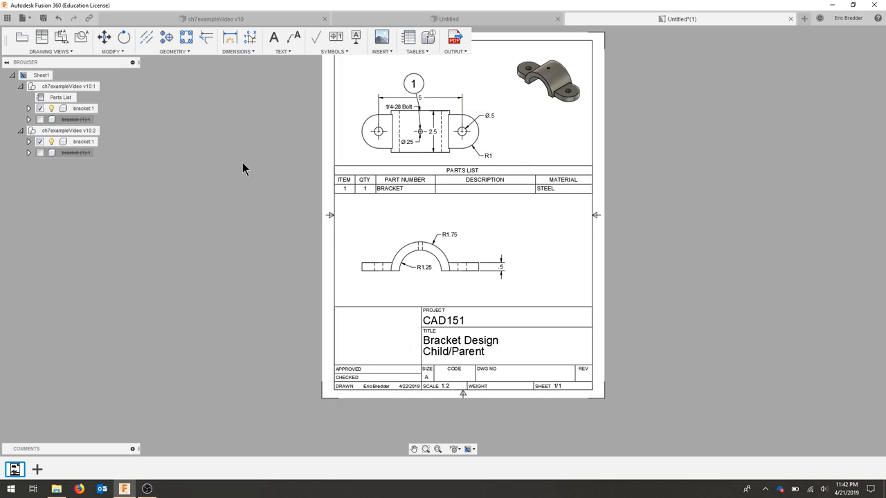
mouse_move(523, 53)
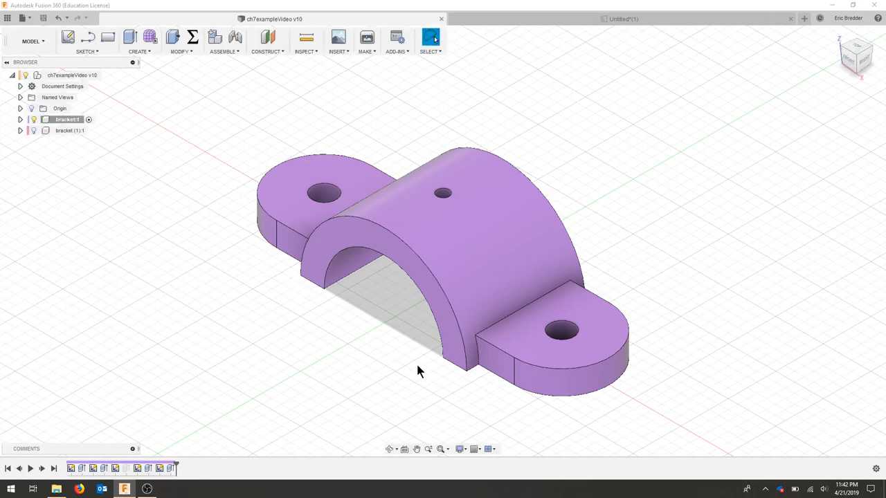
mouse_move(210, 411)
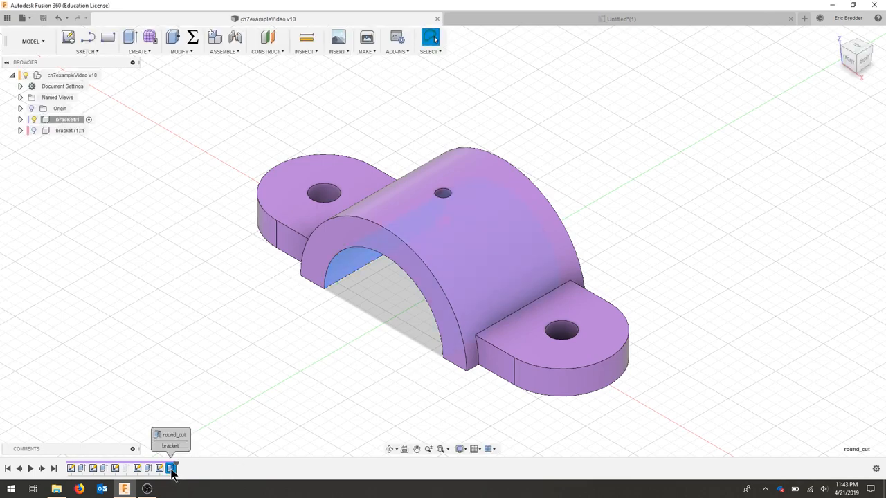
Swap round_cut for a rectangular cut and save the bracket as v11
right_click(170, 468)
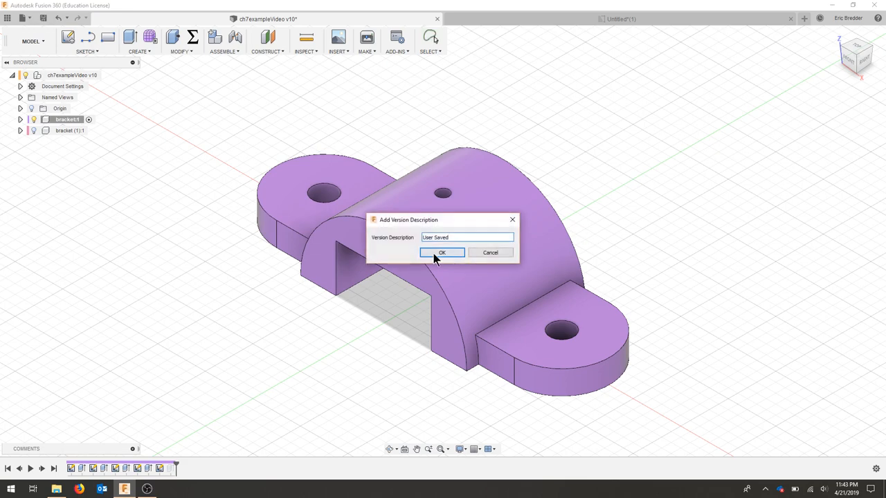
left_click(441, 253)
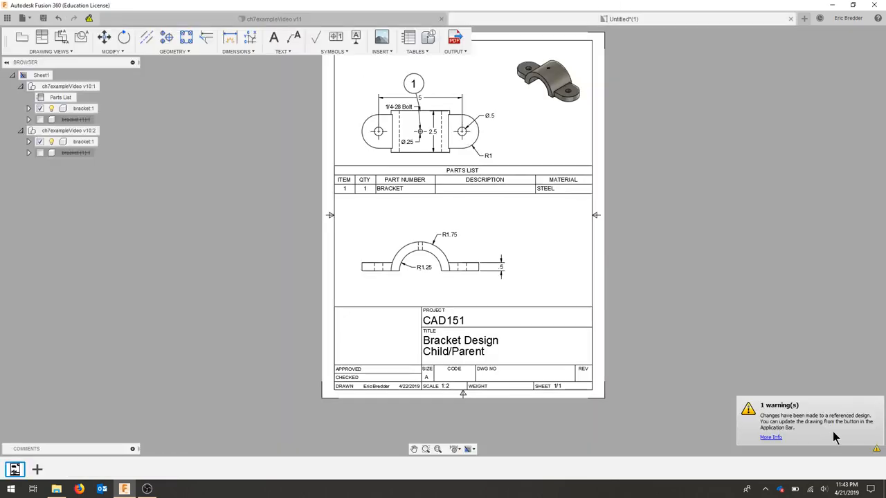
mouse_move(89, 19)
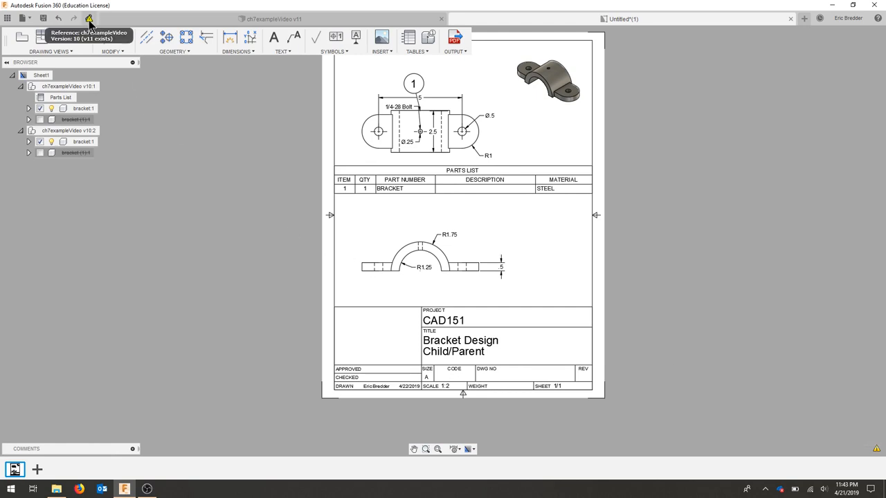
mouse_move(88, 19)
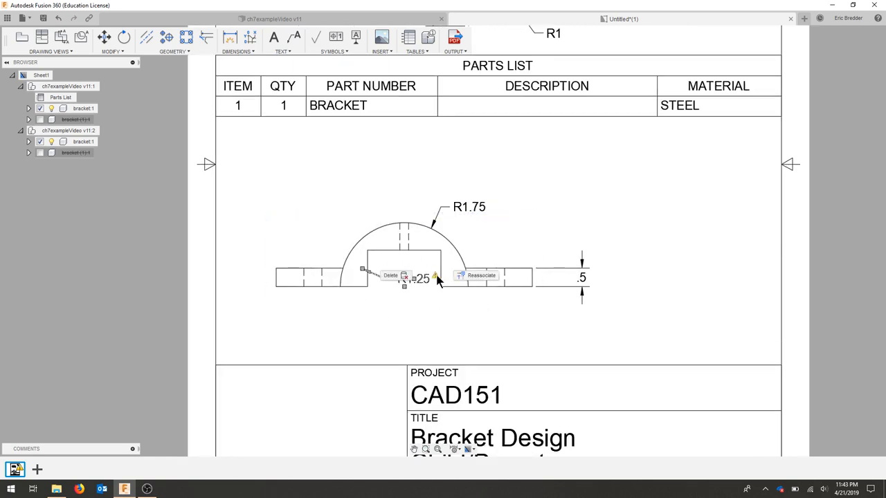
Delete the R1.25 radius and dimension the cut-out 2 wide by 1 high
left_click(480, 275)
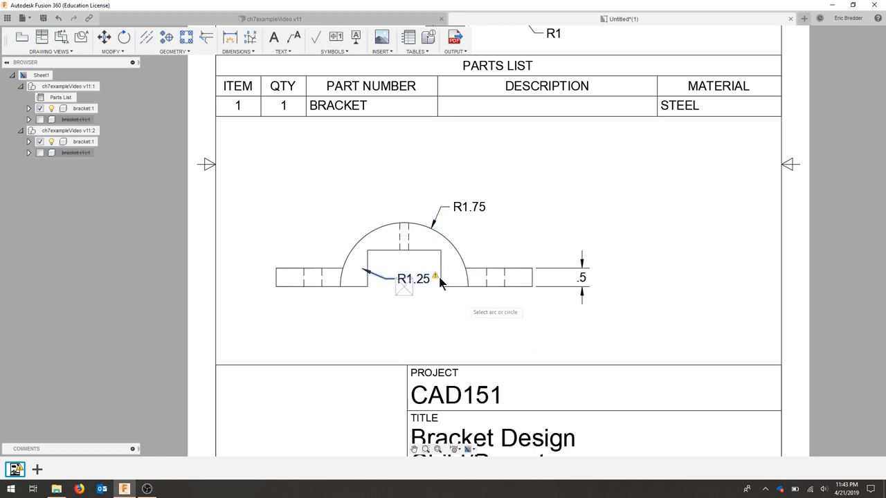
mouse_move(366, 256)
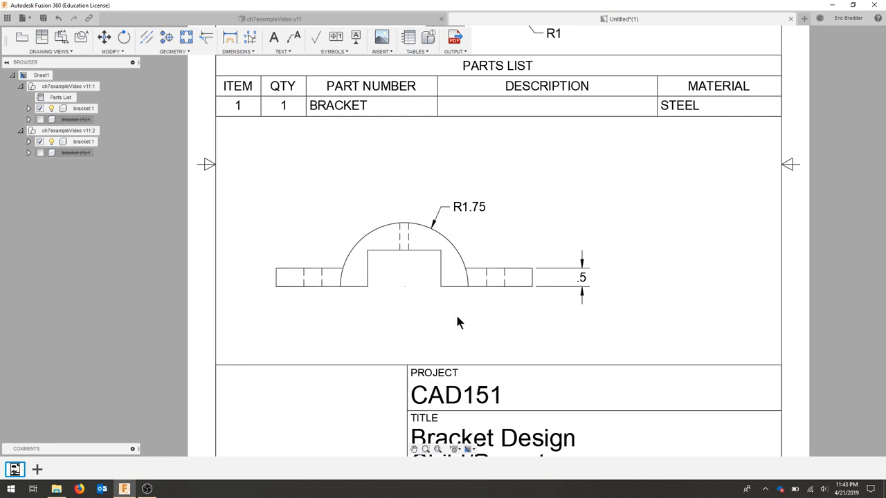
left_click(236, 38)
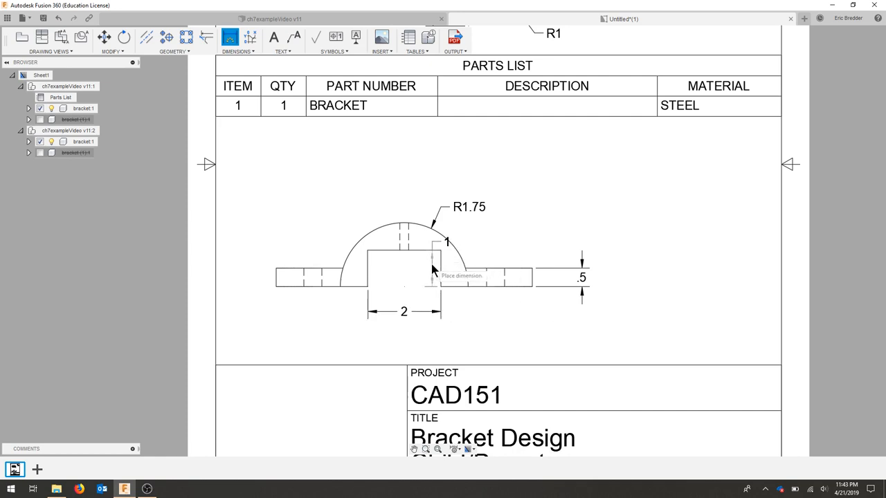
left_click(432, 270)
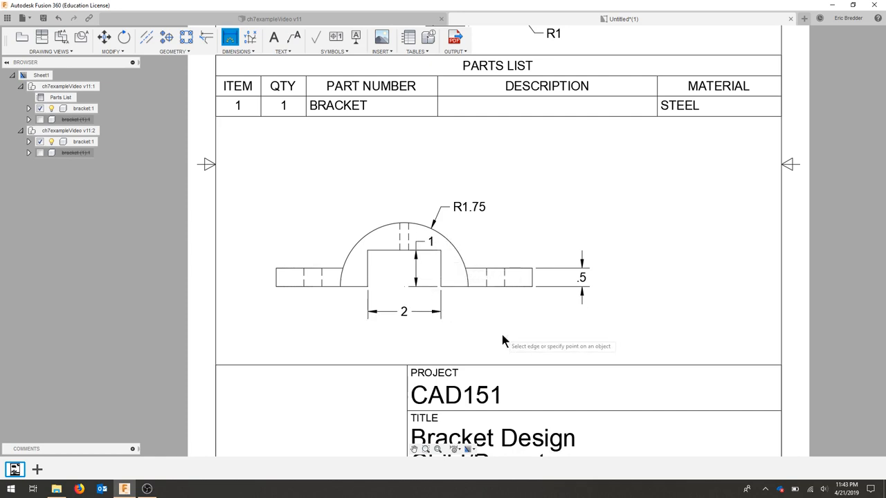
mouse_move(407, 297)
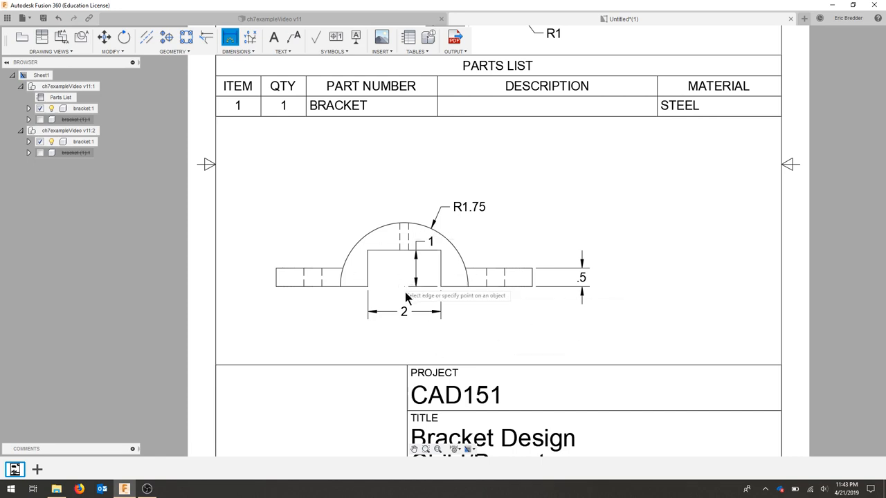
scroll("down", 3)
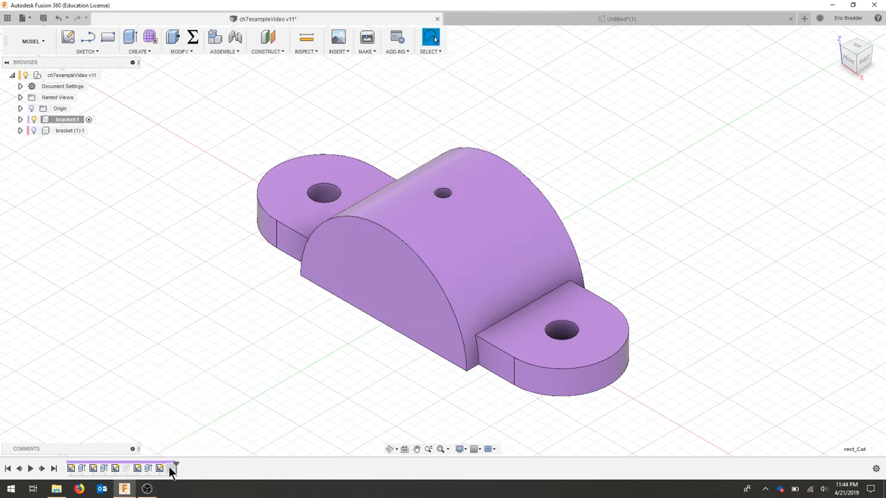
Re-enable round_cut in the timeline and save the bracket as v12
left_click(171, 469)
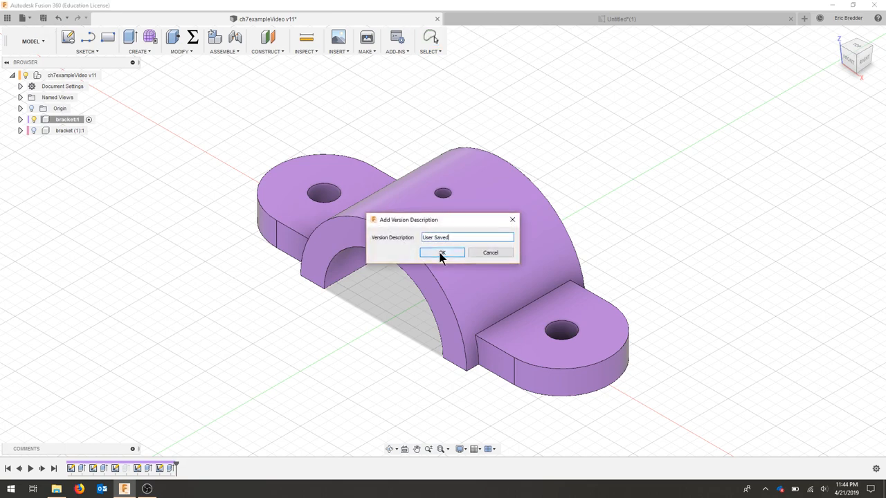
left_click(442, 253)
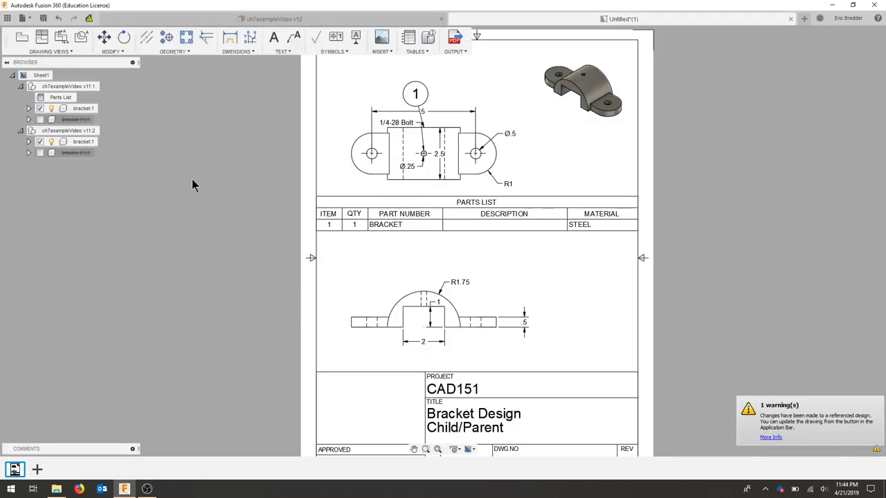
mouse_move(139, 187)
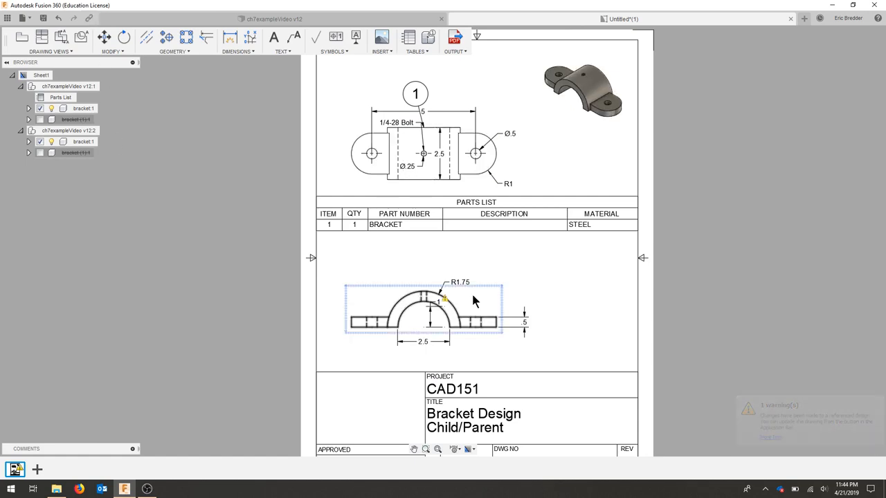
Update the drawing to v12, reattach the 2.5 width, delete the height dimension
left_click(440, 301)
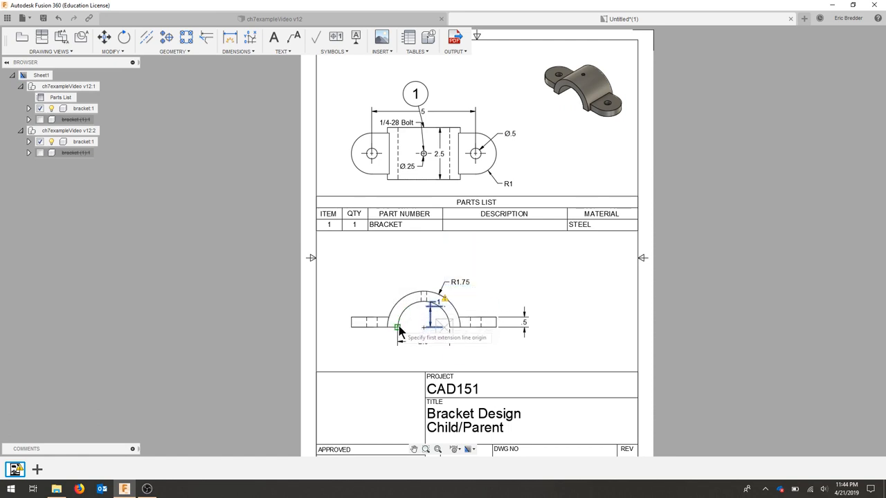
left_click(448, 327)
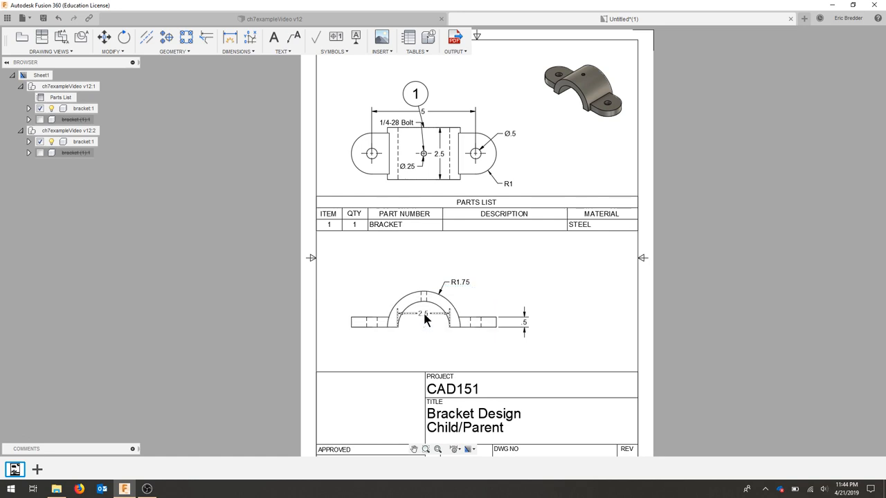
left_click(424, 318)
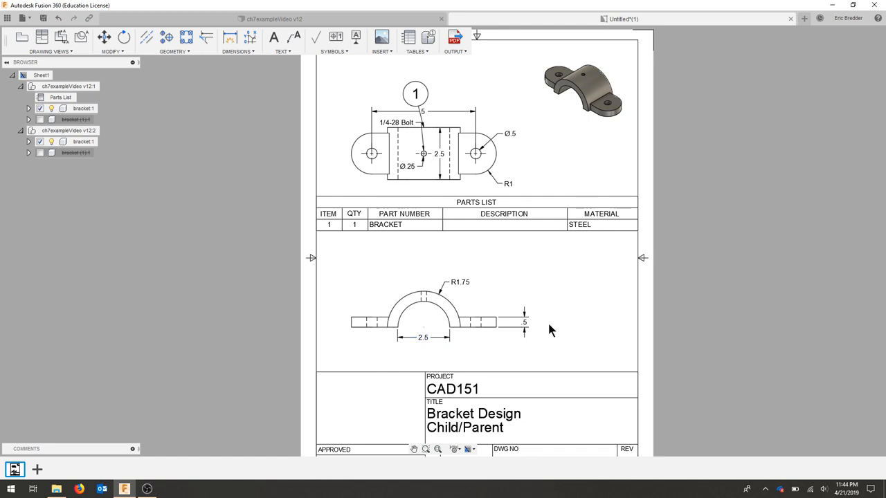
mouse_move(487, 386)
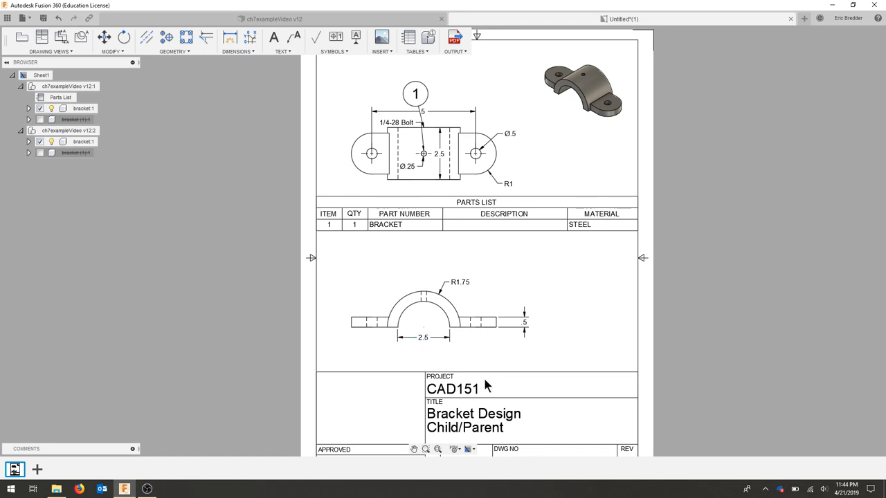
mouse_move(556, 328)
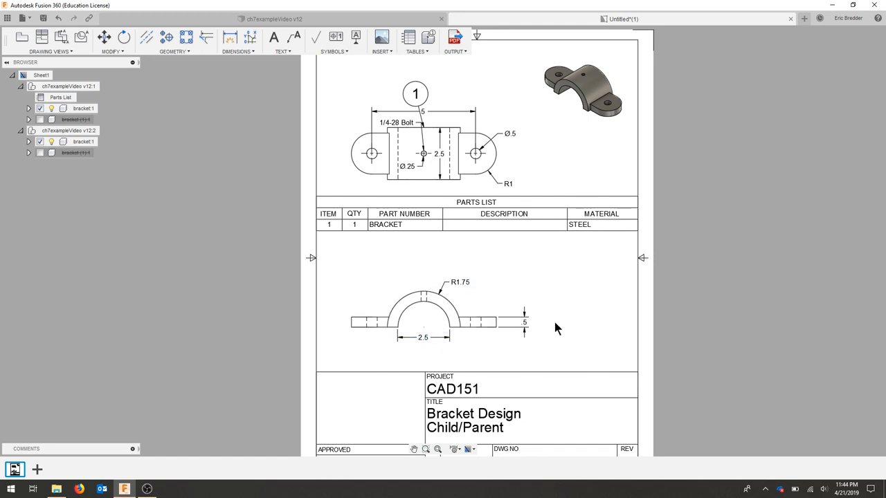
mouse_move(204, 71)
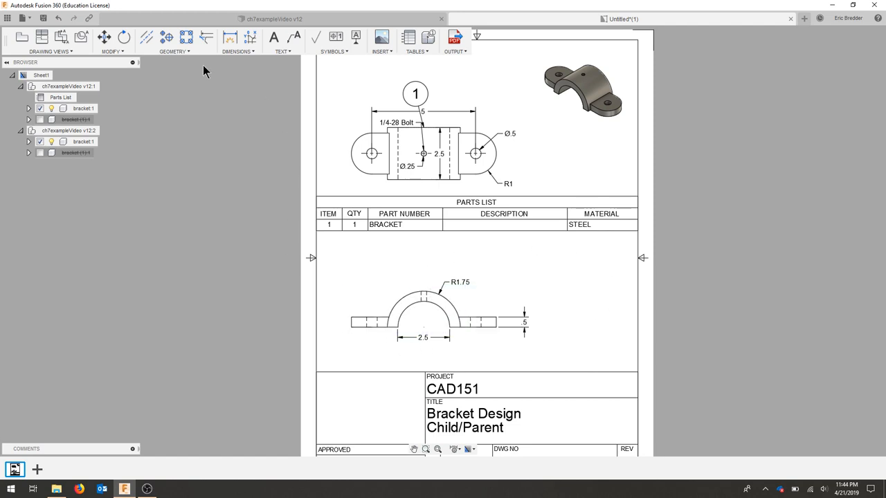